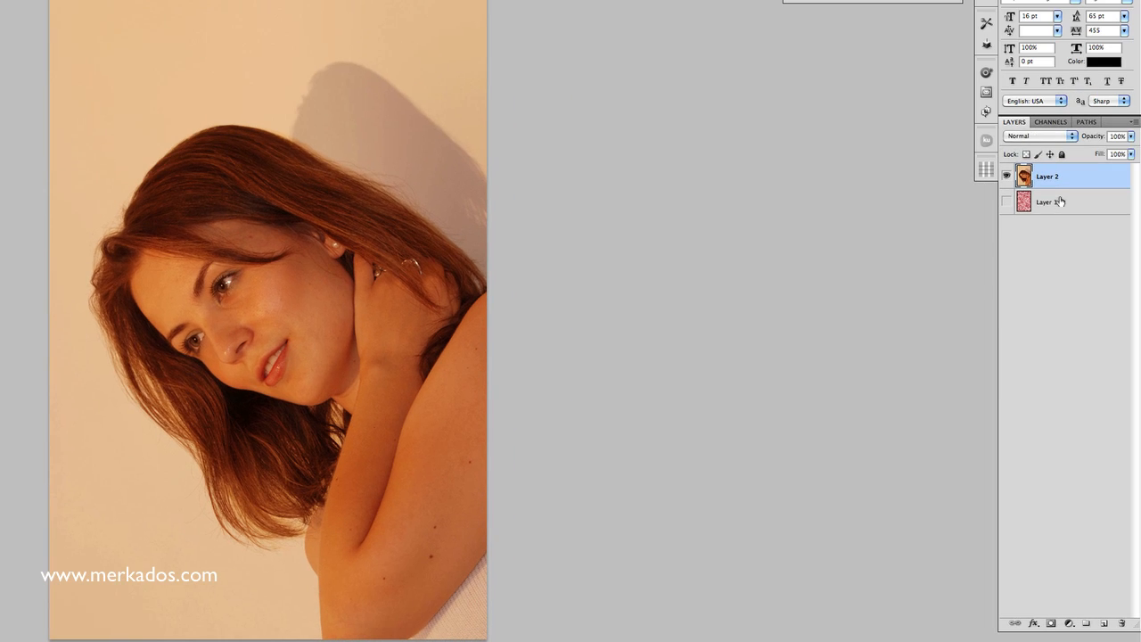
- Delete the lower portrait layer, Layer 1, confirming the deletion
click(1048, 201)
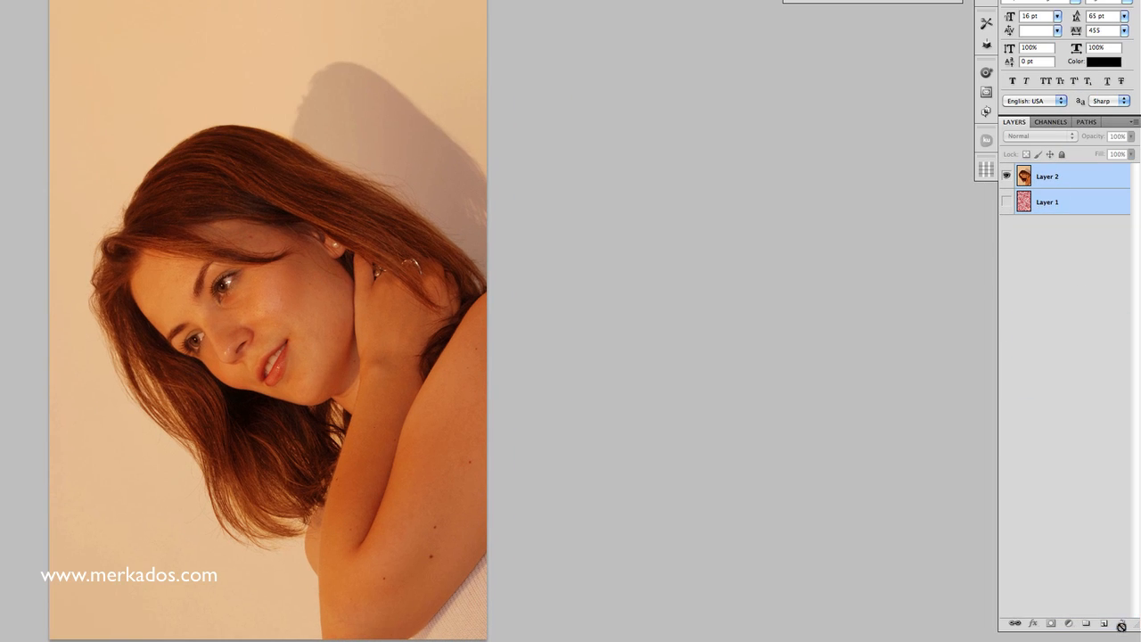
double_click(1047, 202)
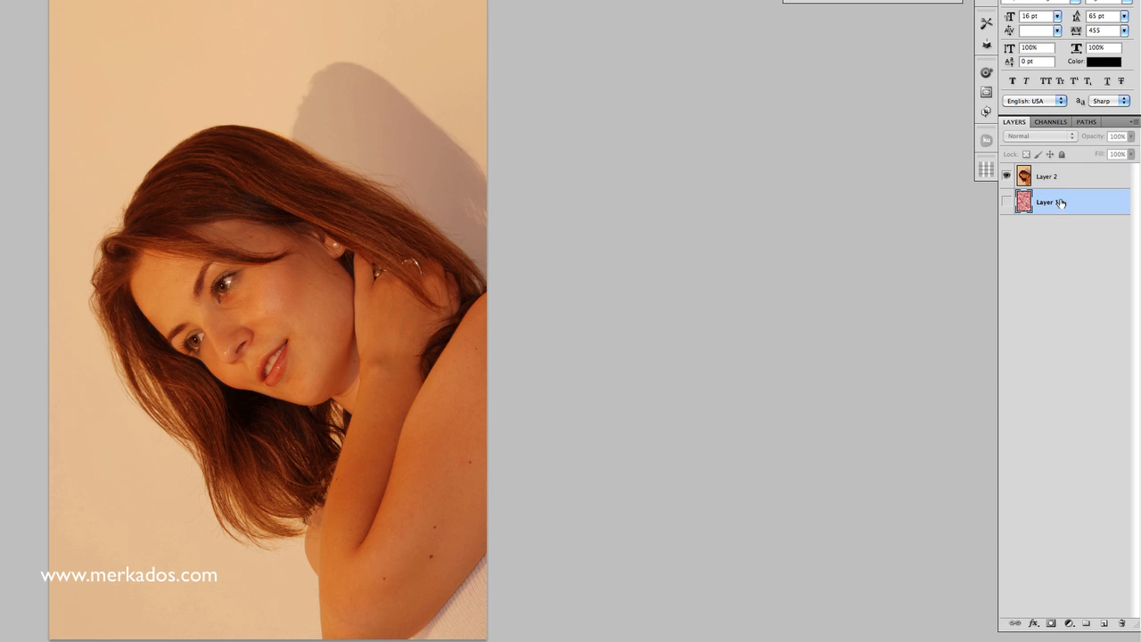
click(1123, 622)
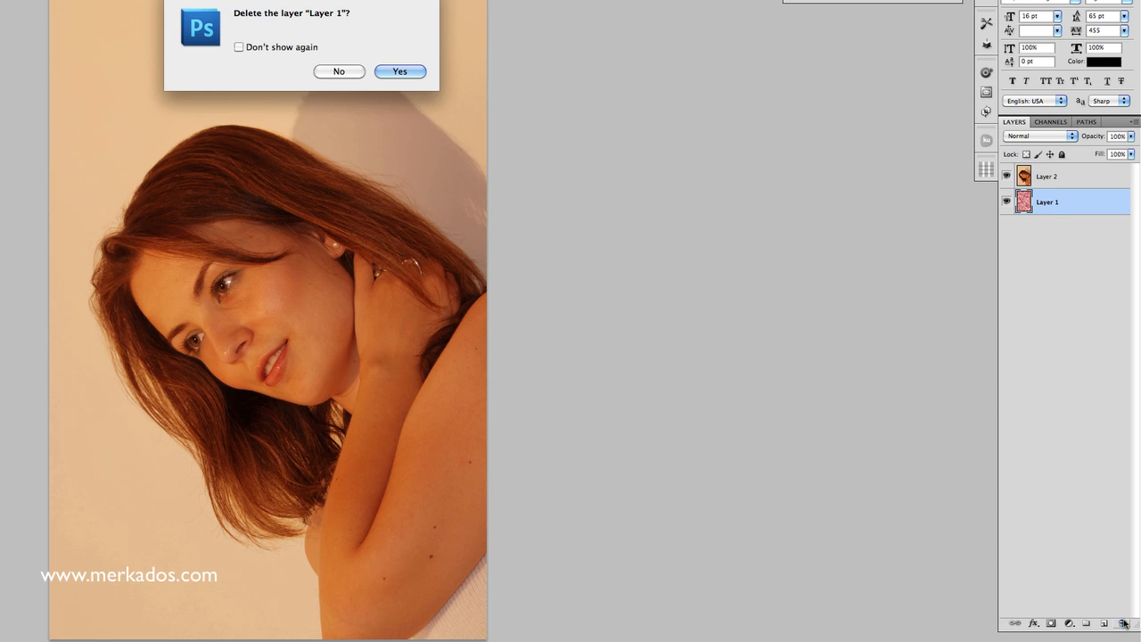
click(398, 71)
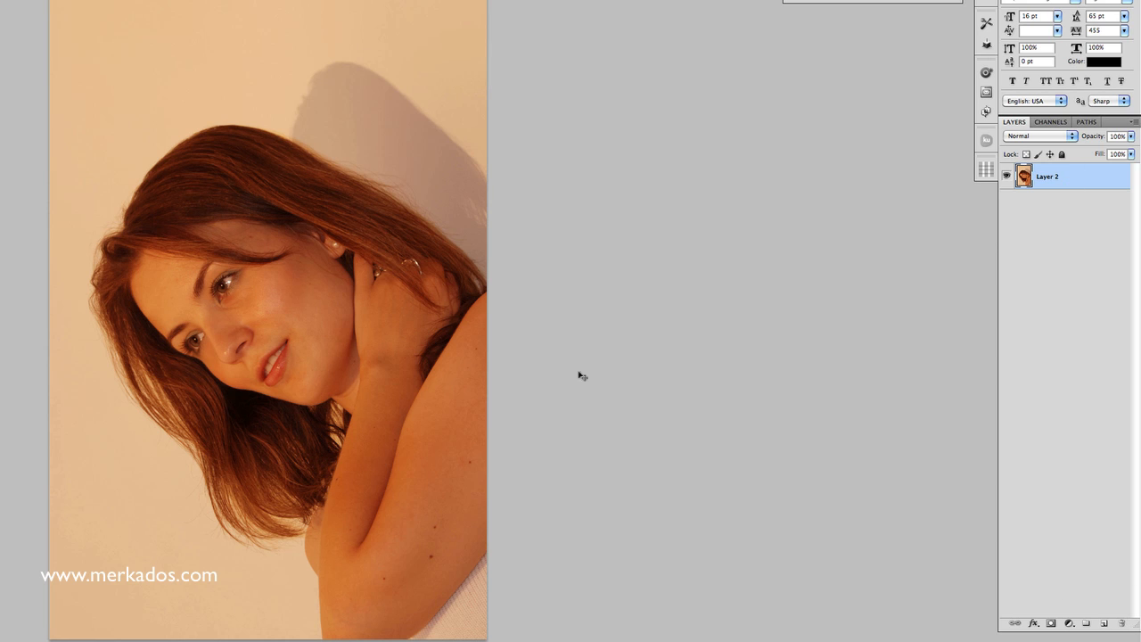
- Delete the duplicate Layer 3 so only Layer 2 remains
click(1076, 622)
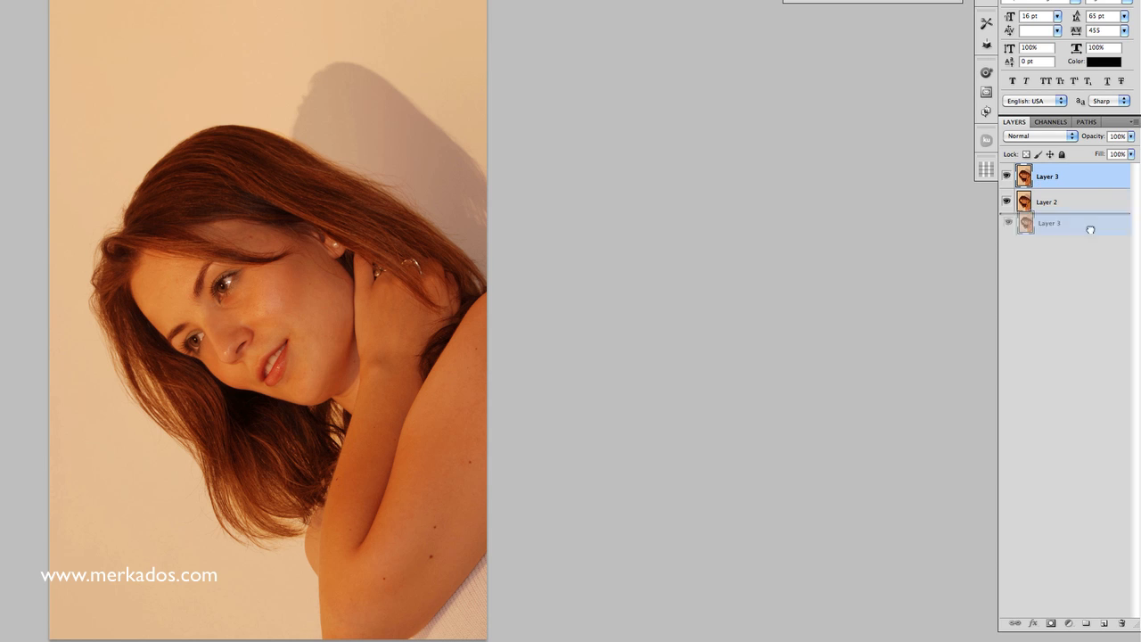
click(1119, 624)
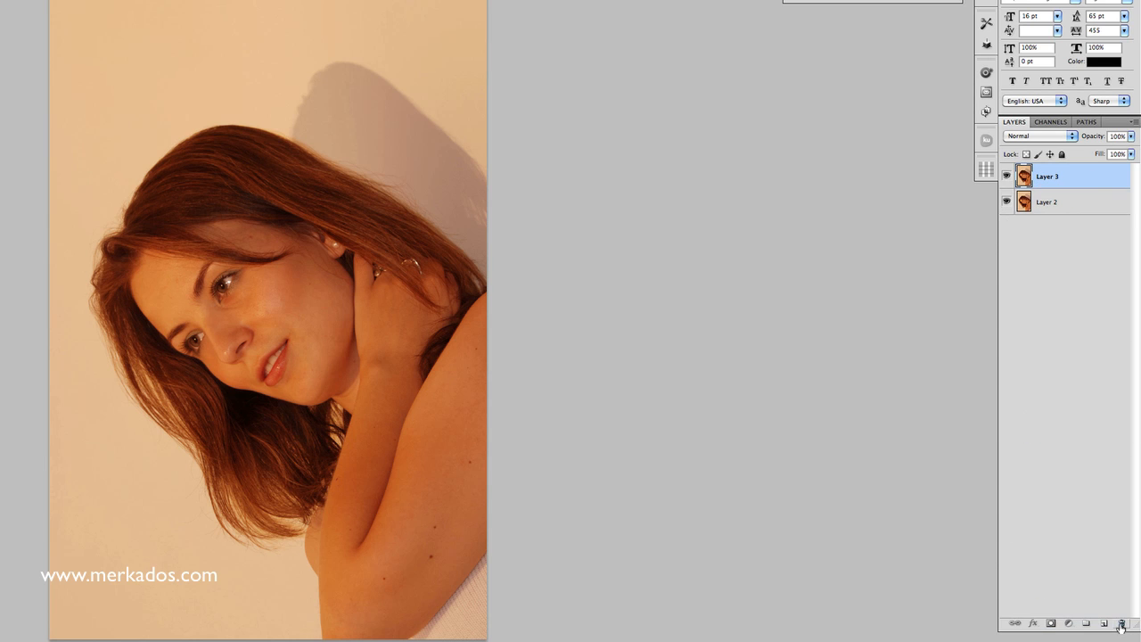
click(1123, 623)
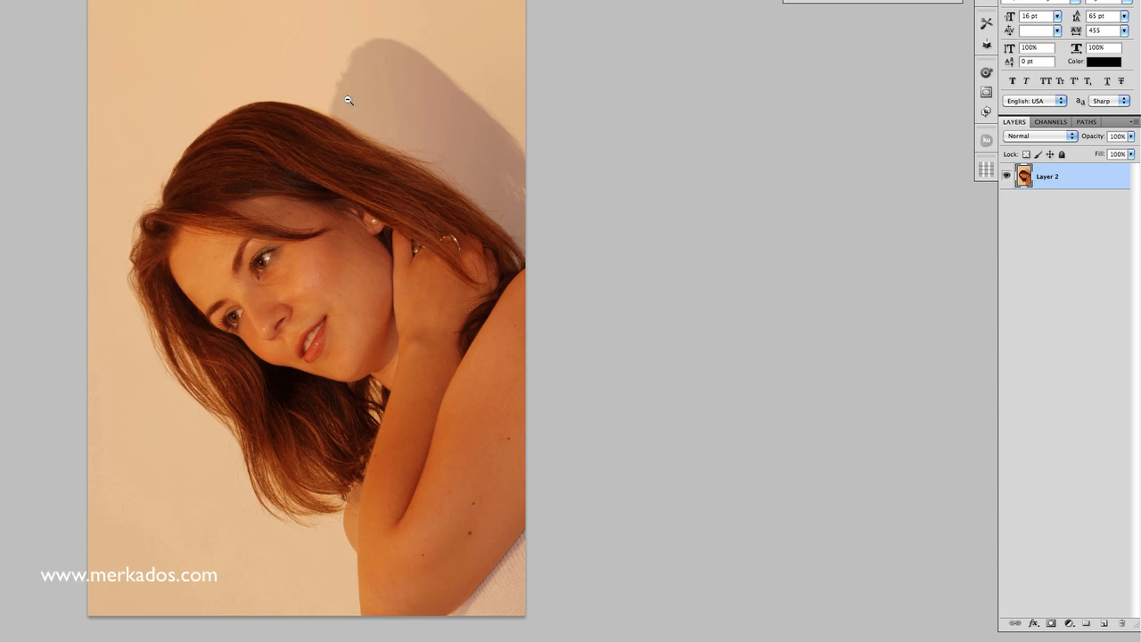
mouse_move(367, 300)
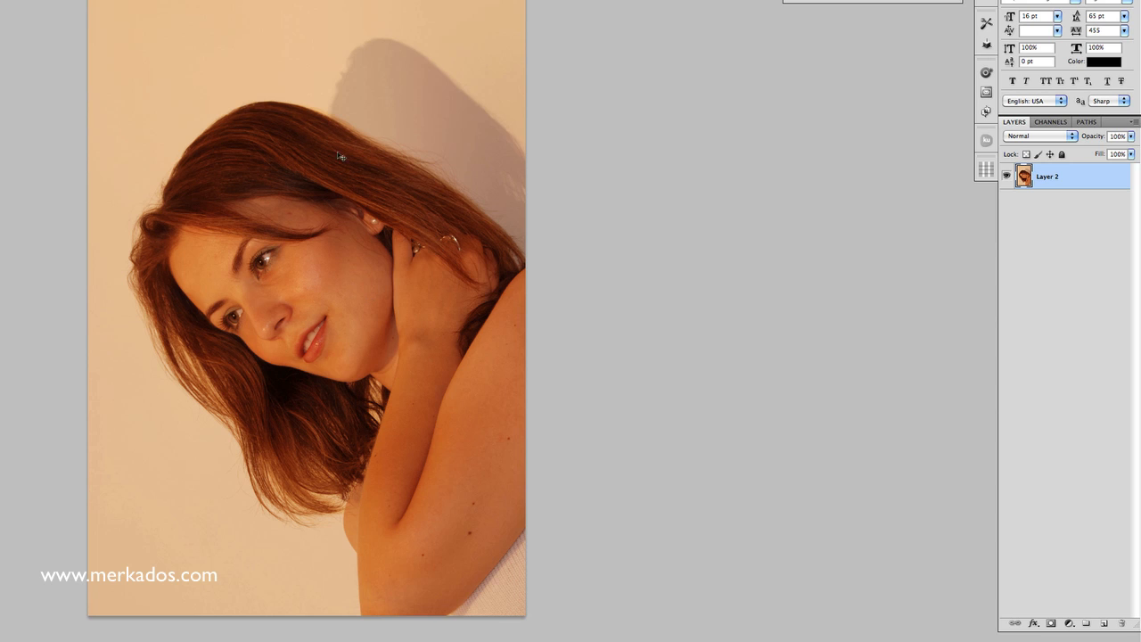
mouse_move(349, 5)
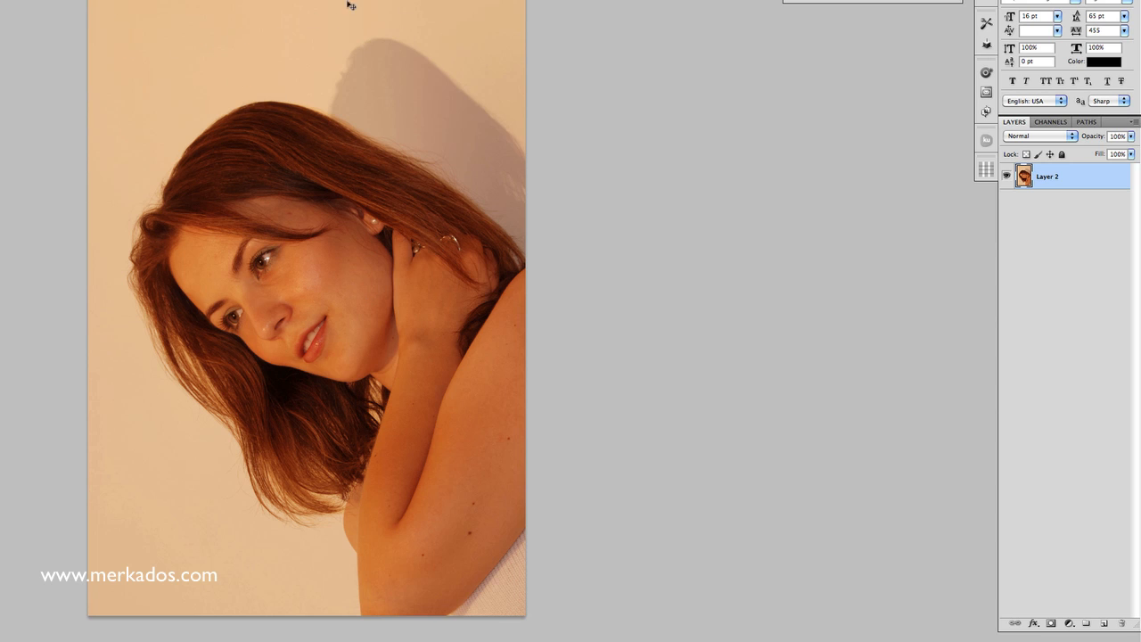
mouse_move(350, 273)
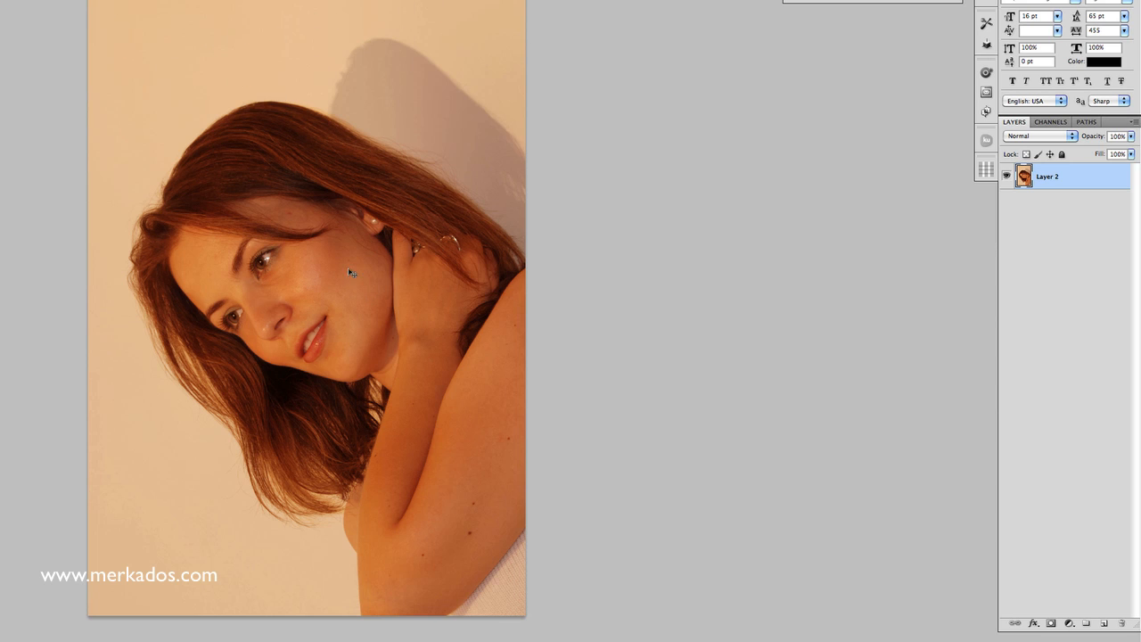
mouse_move(325, 136)
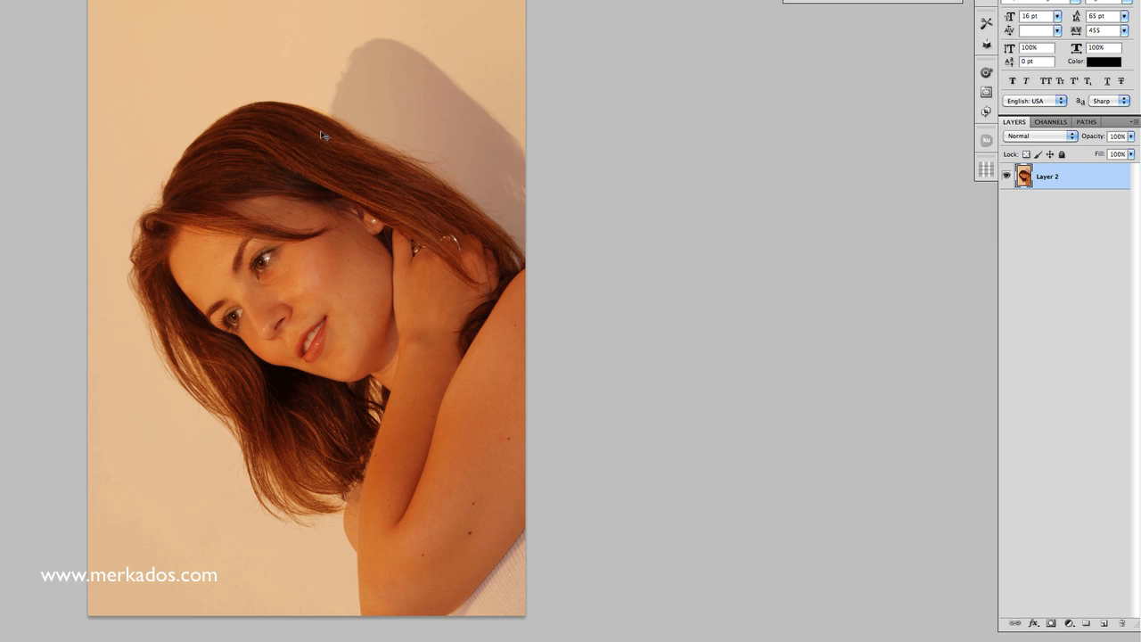
mouse_move(410, 77)
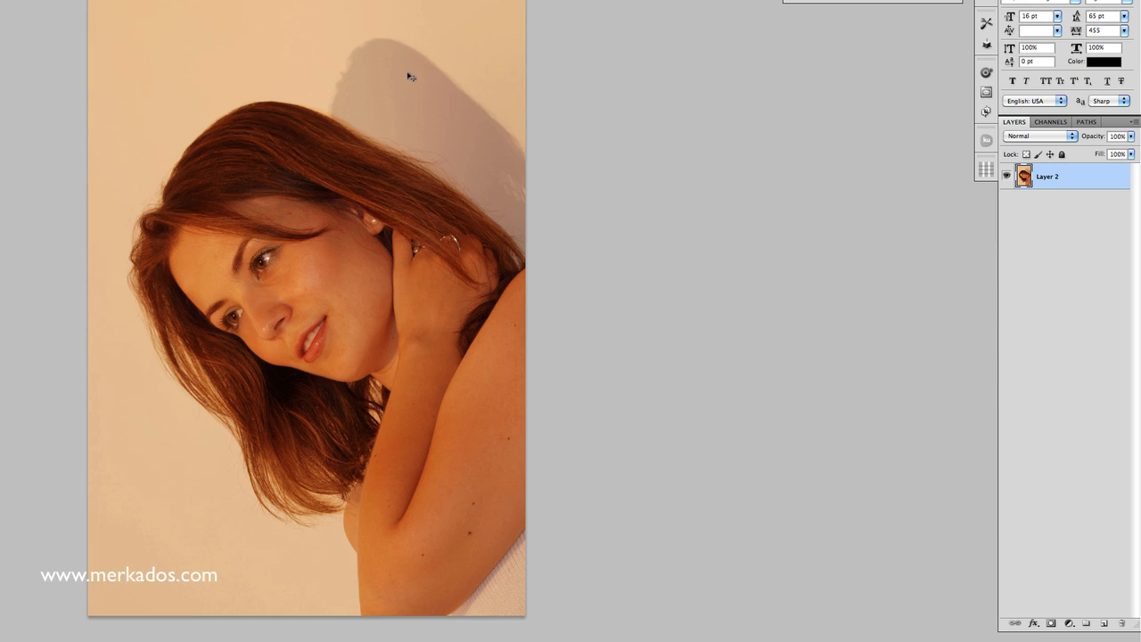
mouse_move(264, 159)
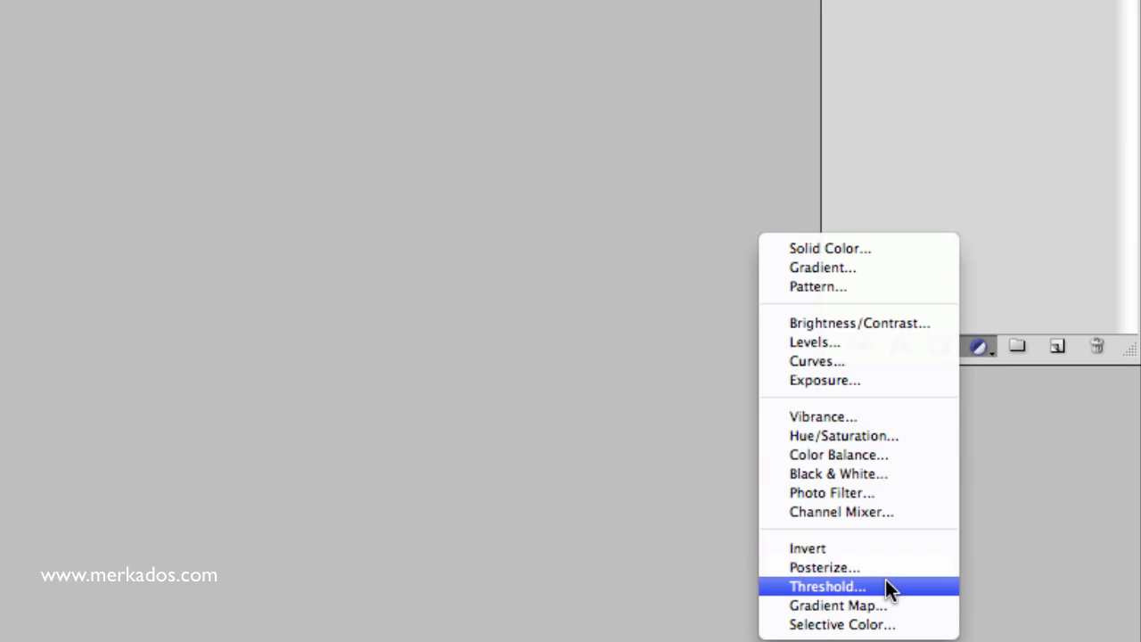
- Use a temporary Threshold layer to locate the darkest and brightest areas, then remove it
click(825, 585)
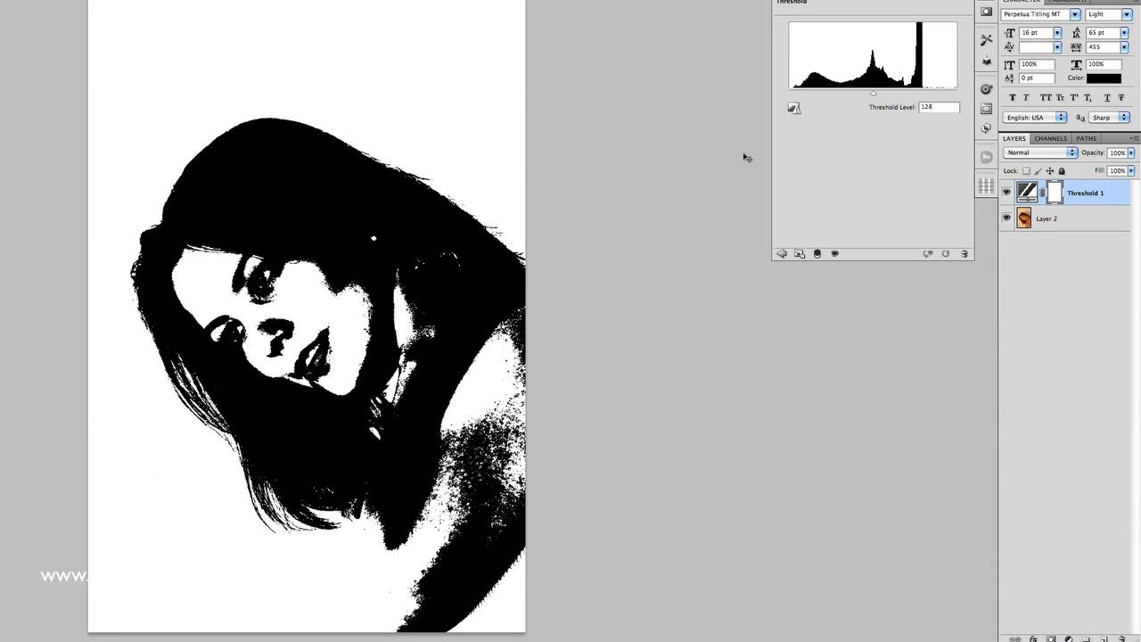
drag(874, 93, 823, 92)
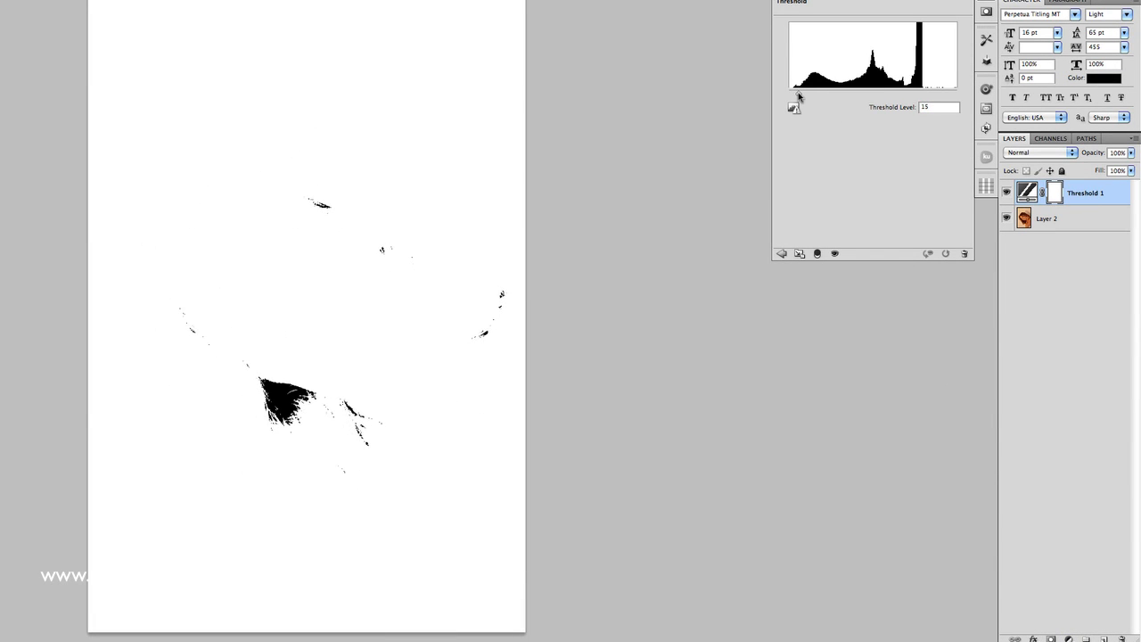
mouse_move(332, 364)
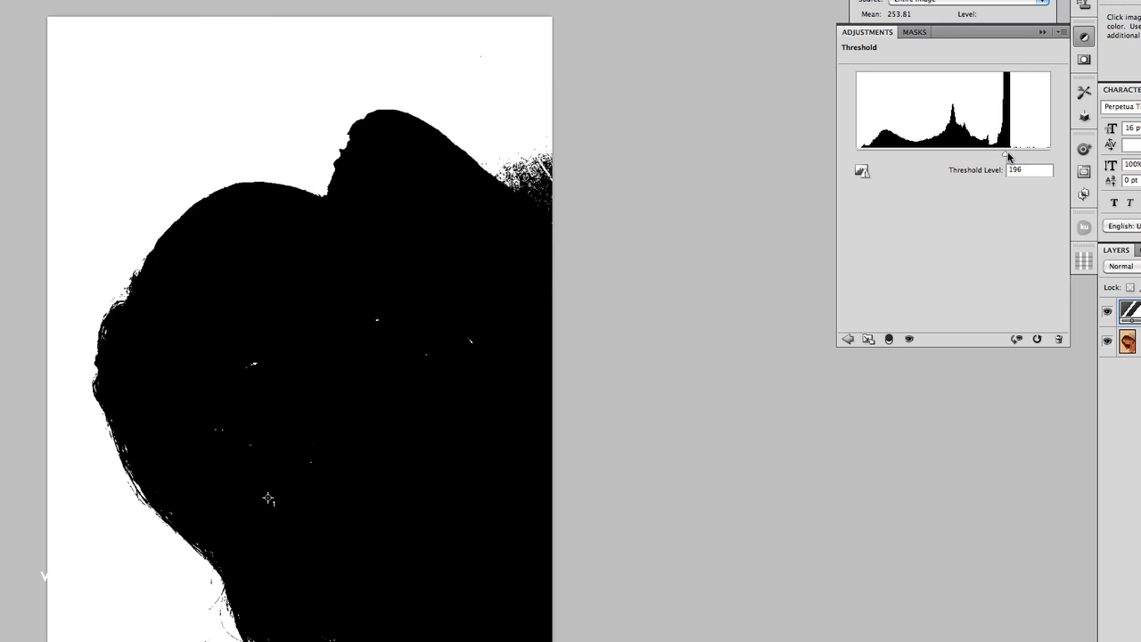
drag(1005, 154, 1012, 153)
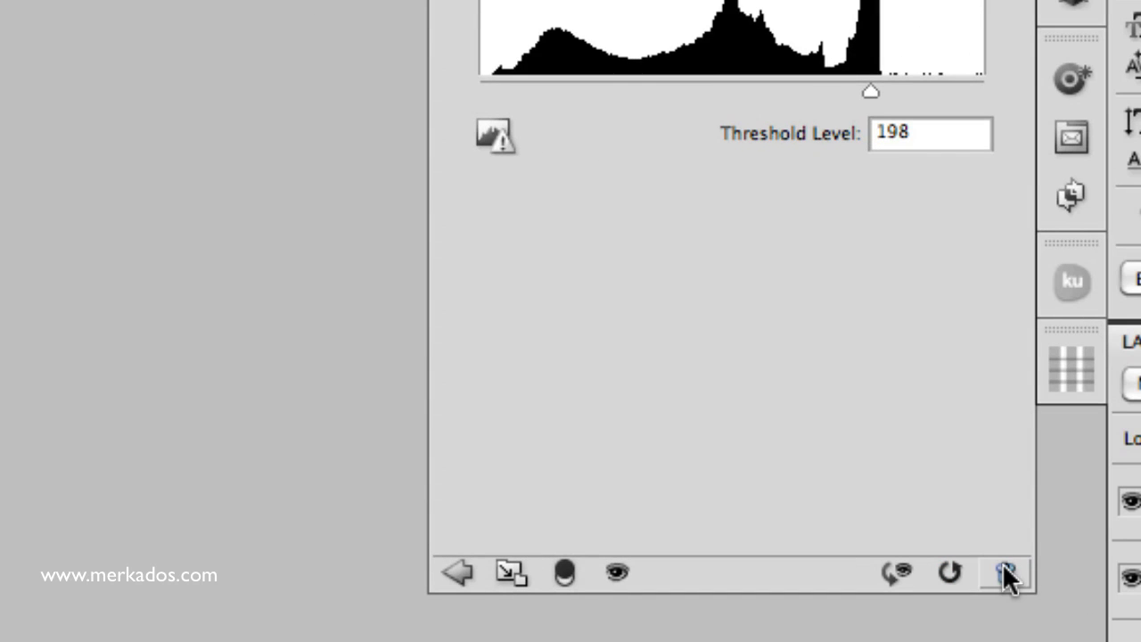
click(1004, 572)
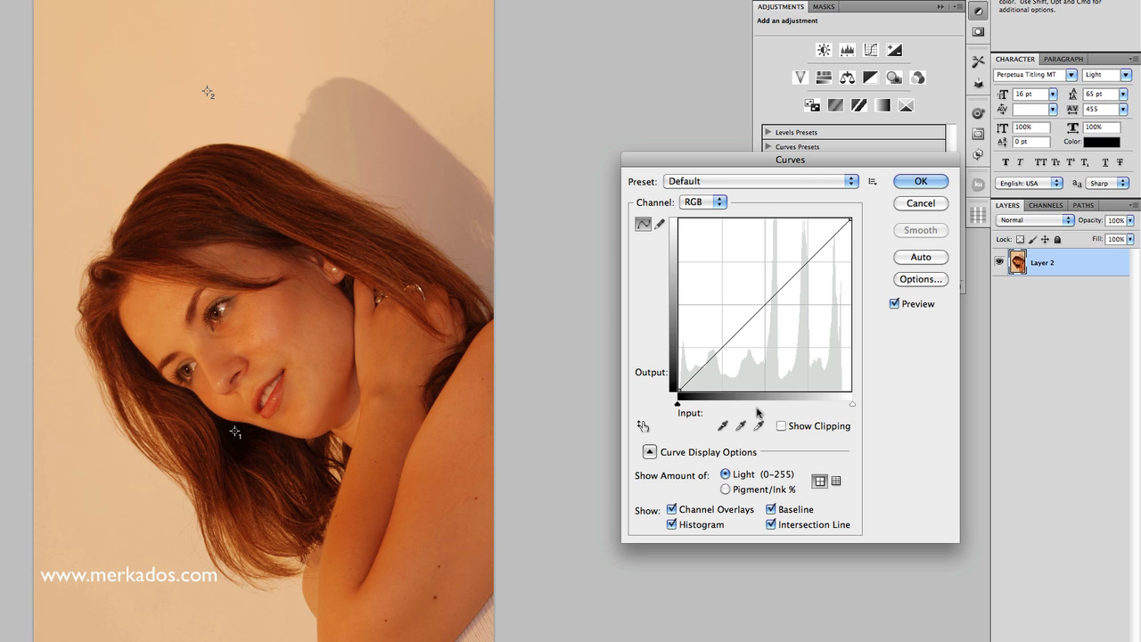
- Neutralize the orange cast by setting Curves black, gray and white points from the image
click(722, 427)
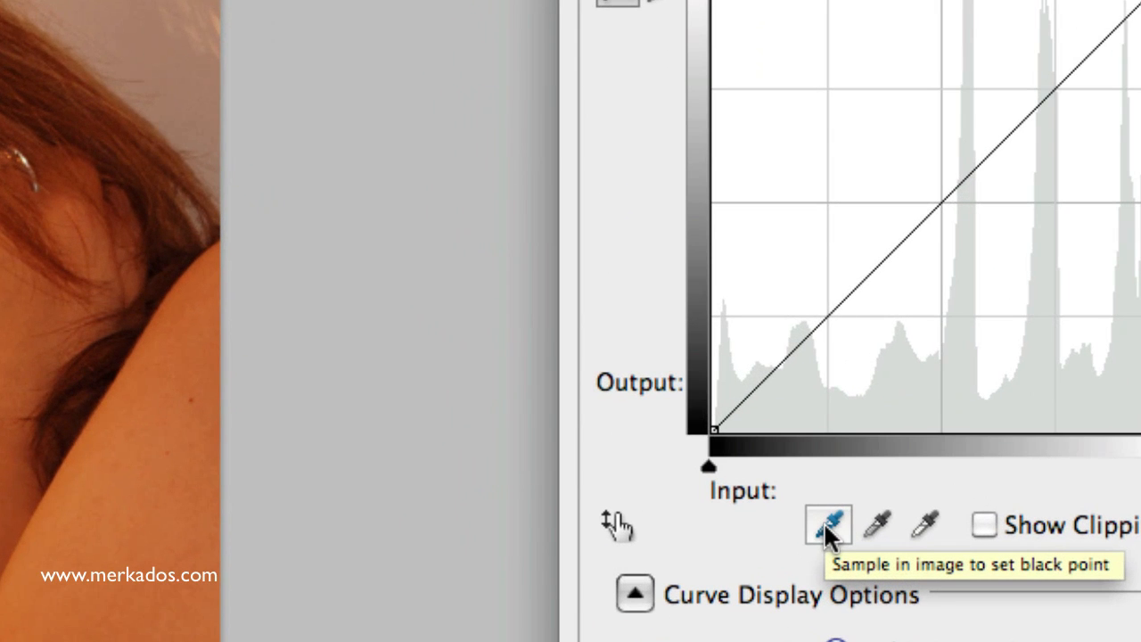
click(827, 524)
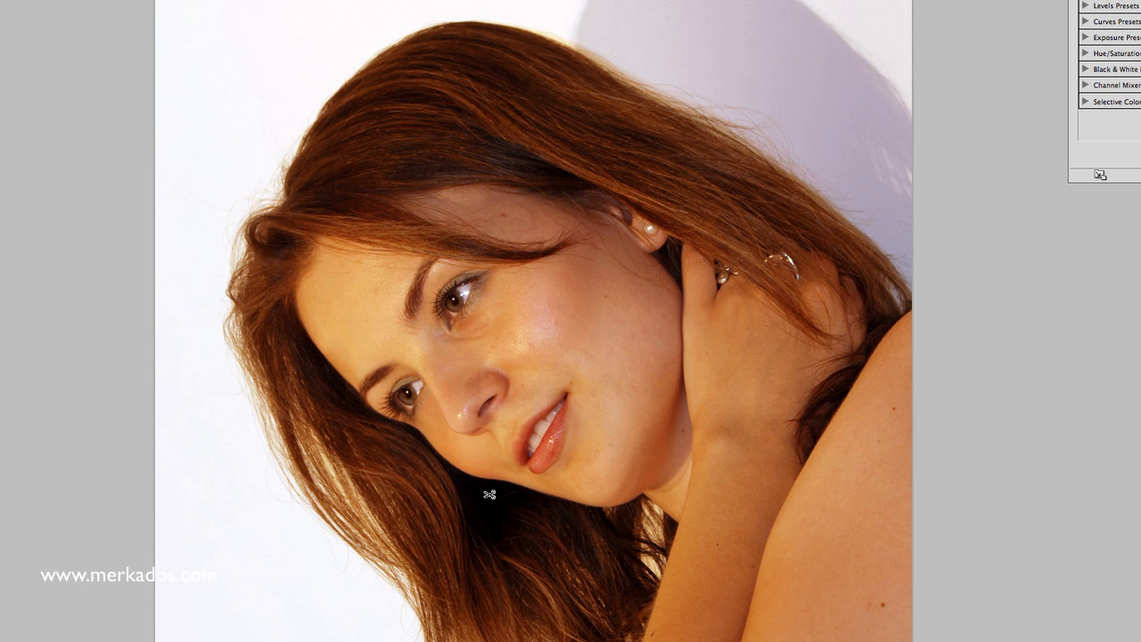
- Sample a colour point on the portrait and show its readout in CMYK percentages
drag(488, 494, 571, 217)
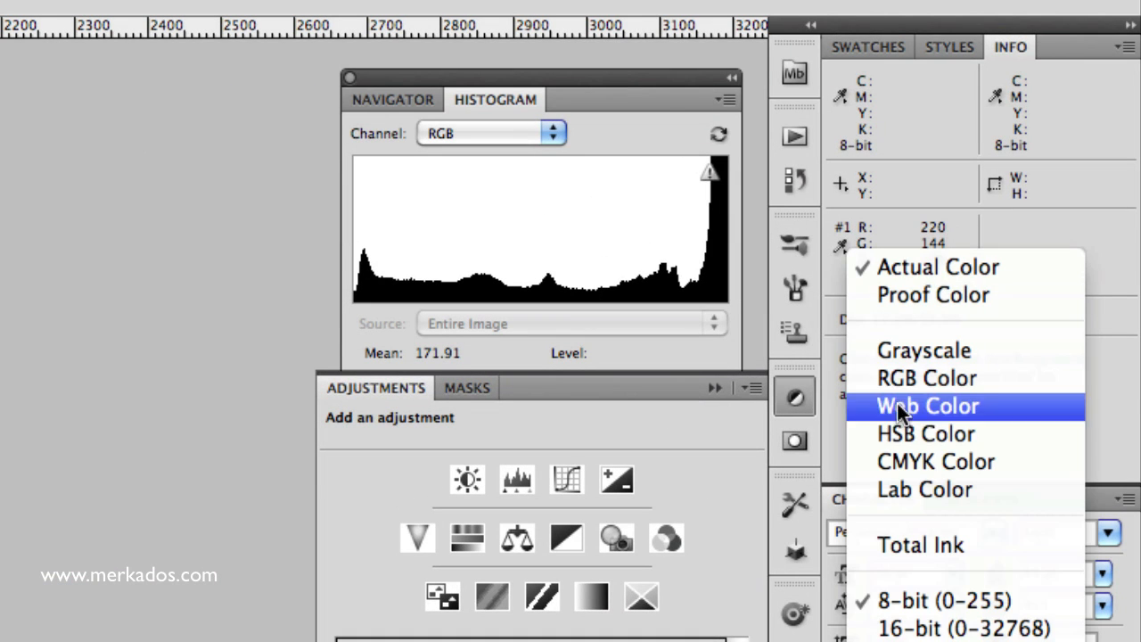
click(934, 460)
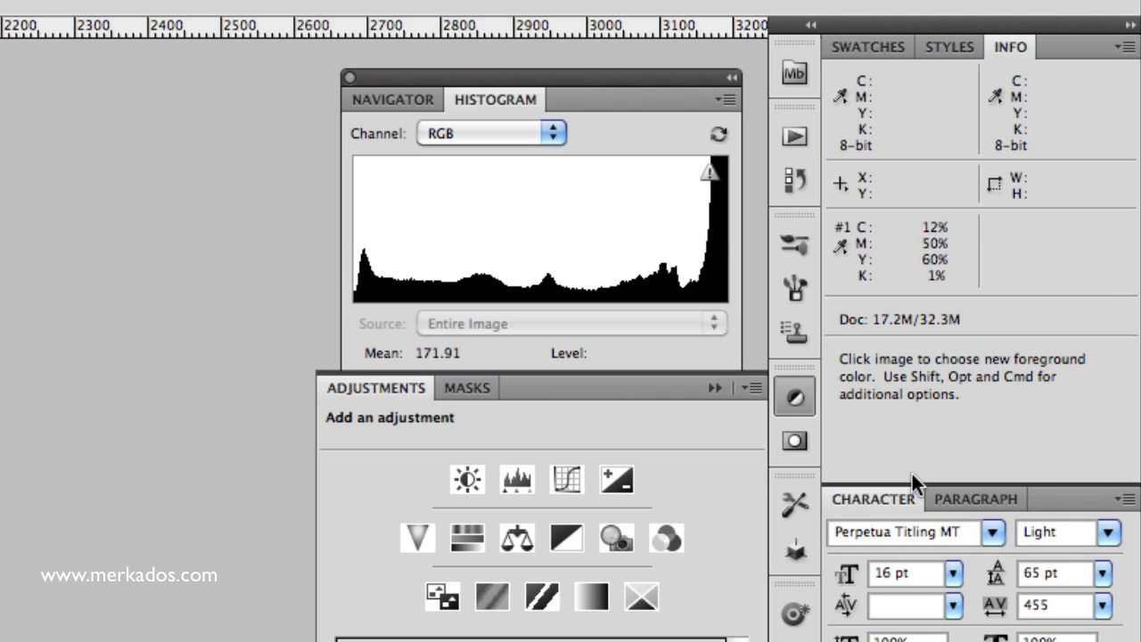
mouse_move(955, 239)
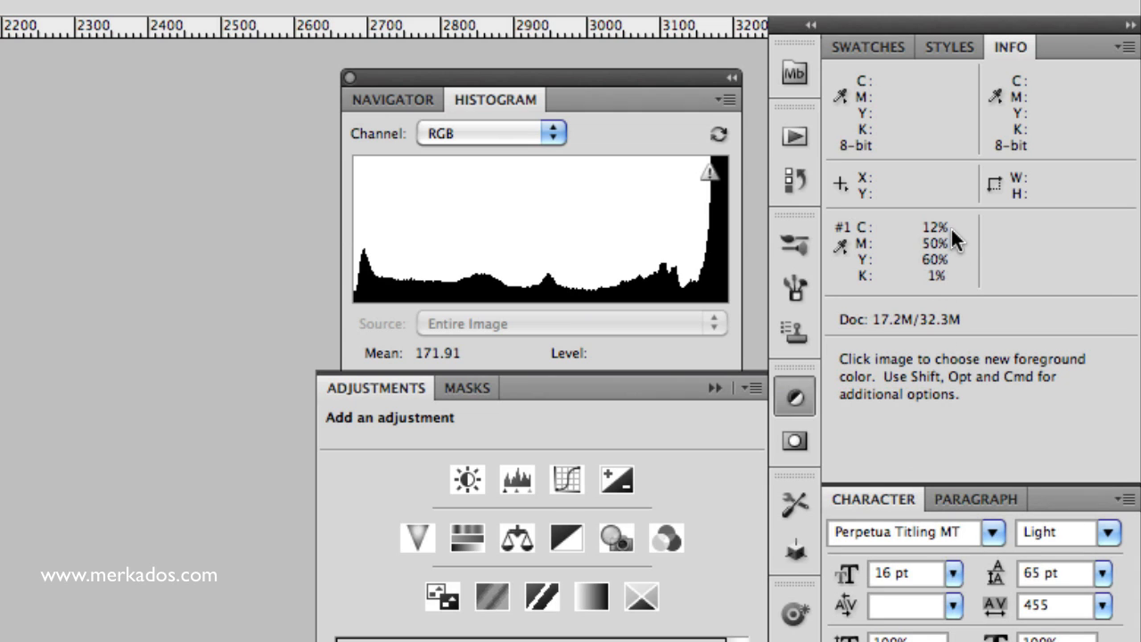
mouse_move(953, 253)
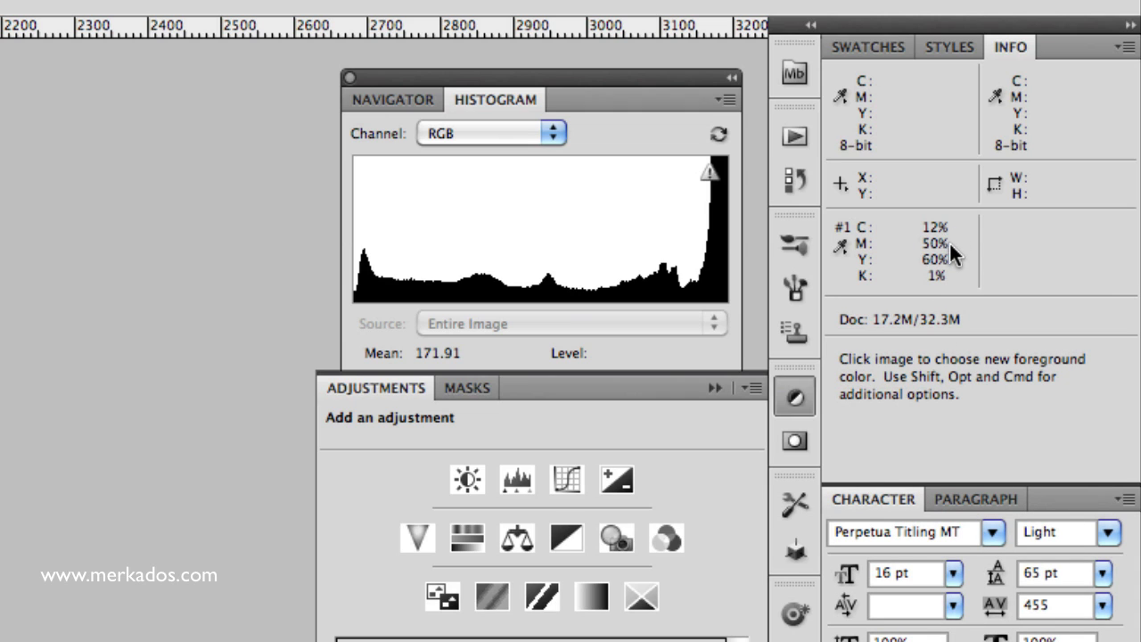
mouse_move(962, 246)
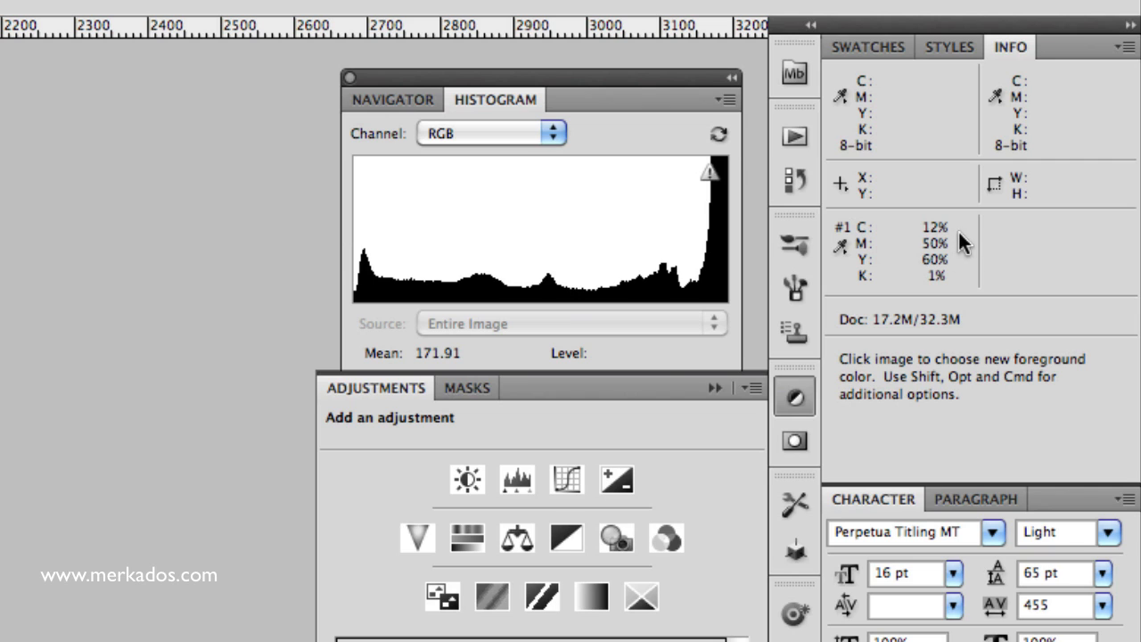
mouse_move(961, 253)
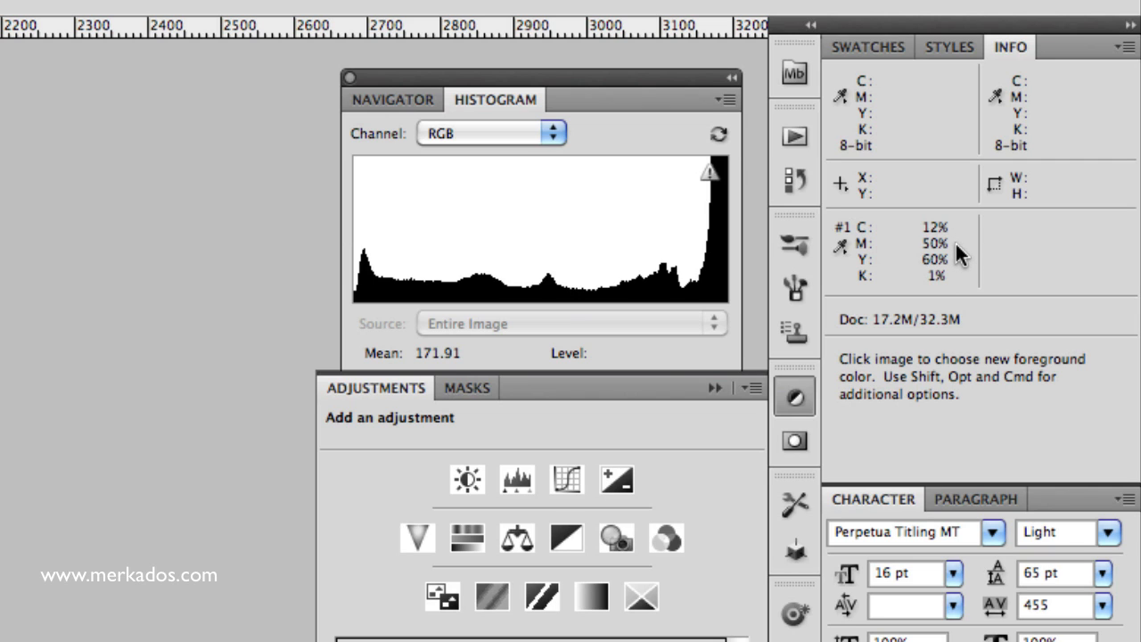
mouse_move(954, 253)
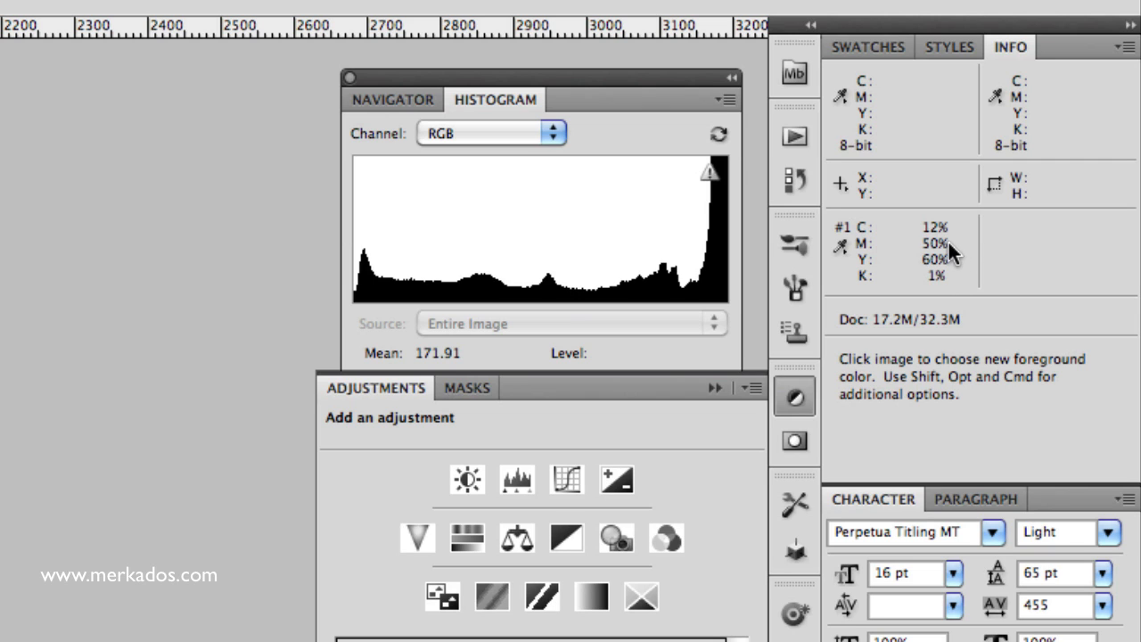
mouse_move(949, 270)
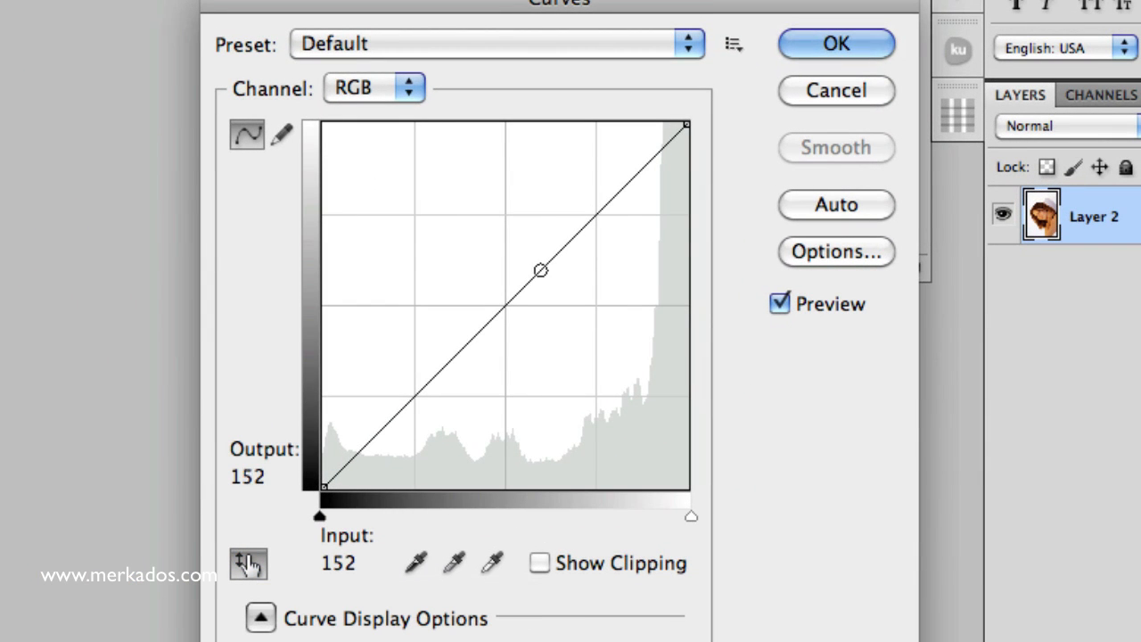
- Switch the curve to the Blue channel and try, then remove, a trial curve point
drag(542, 271, 546, 263)
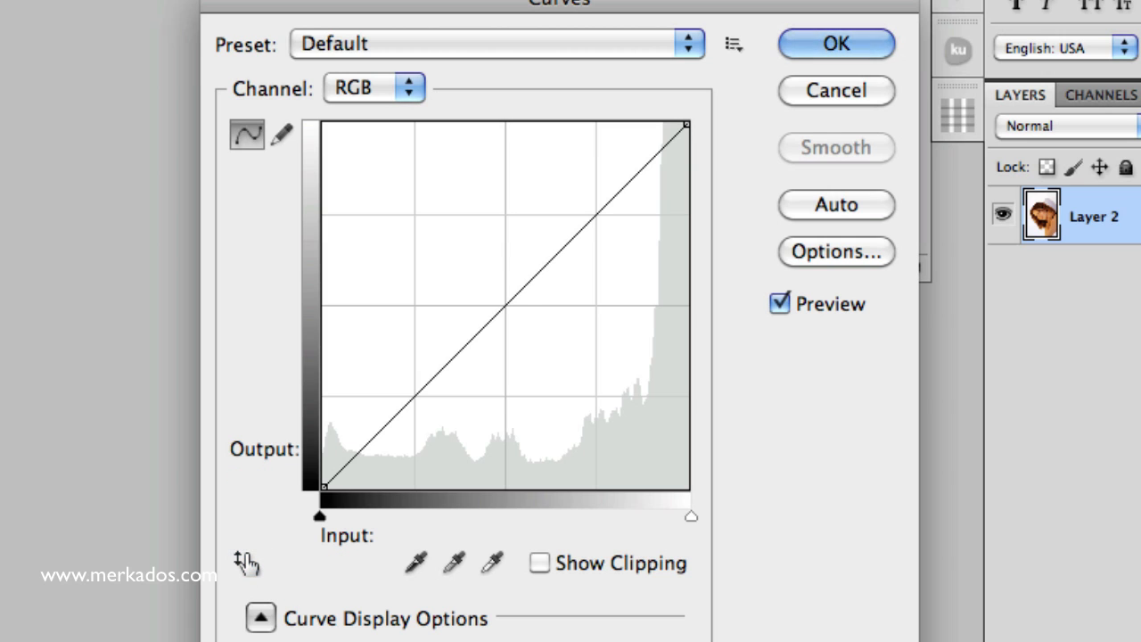
click(372, 87)
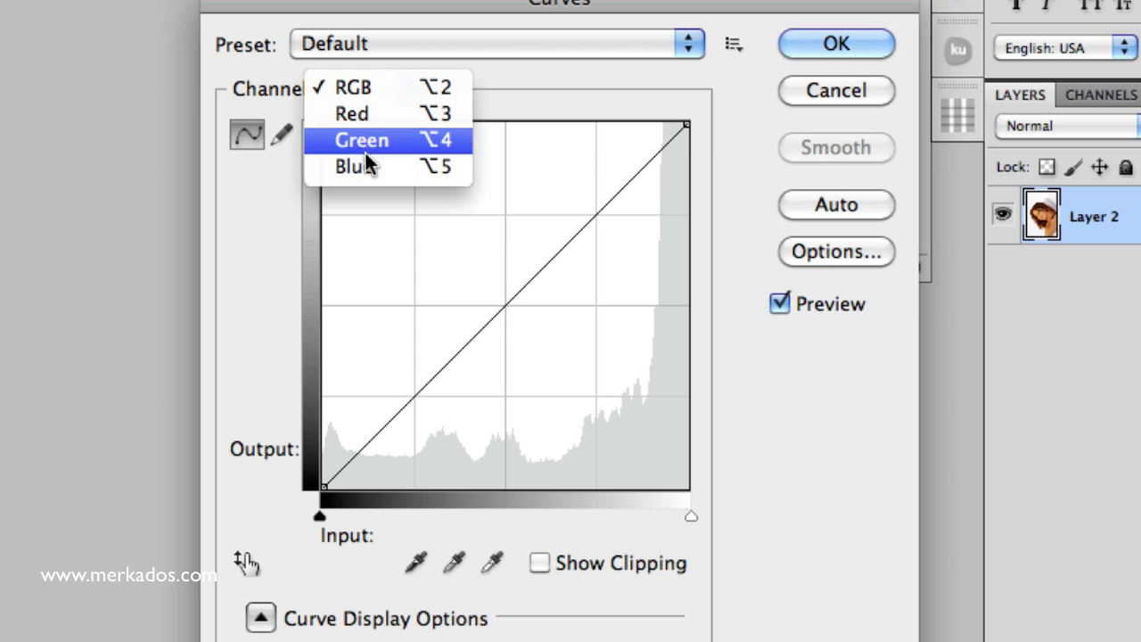
click(354, 168)
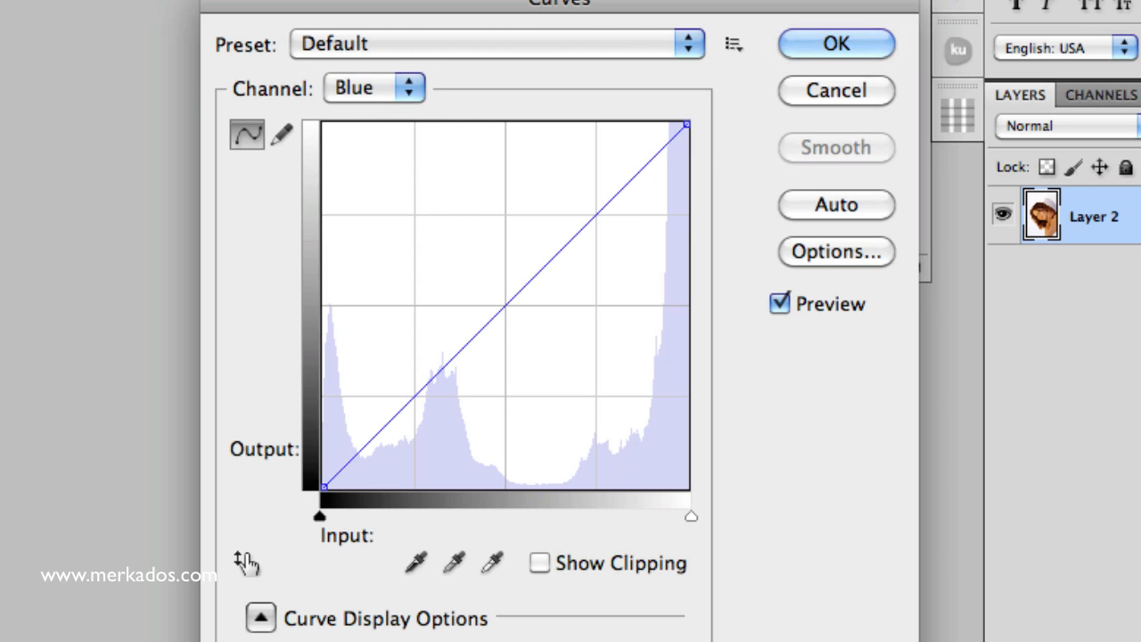
click(439, 371)
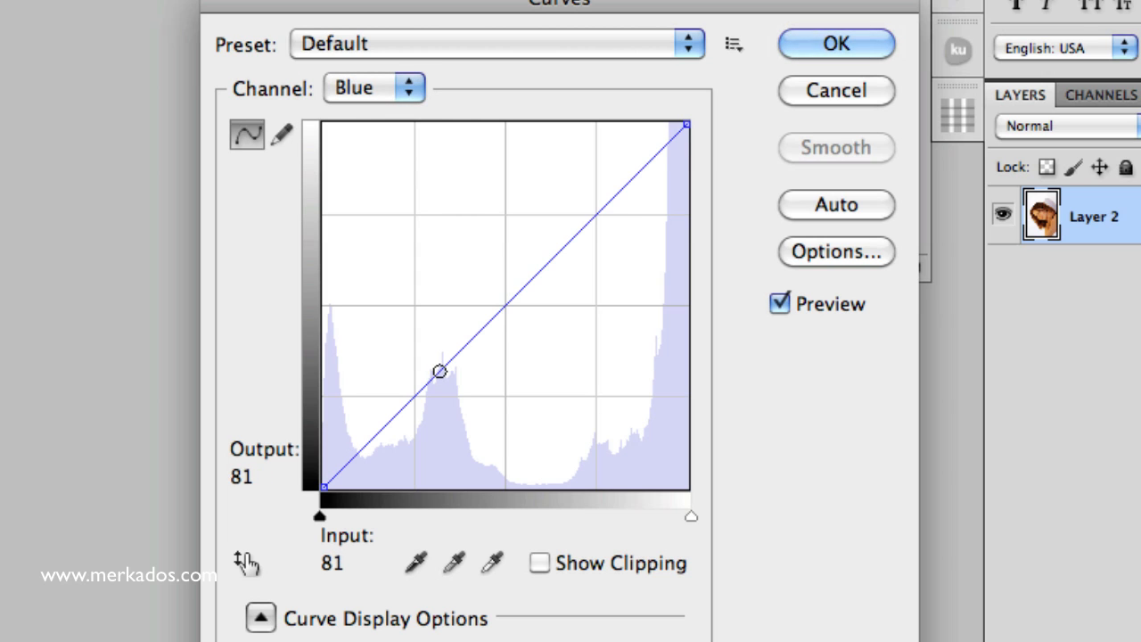
drag(438, 370, 469, 342)
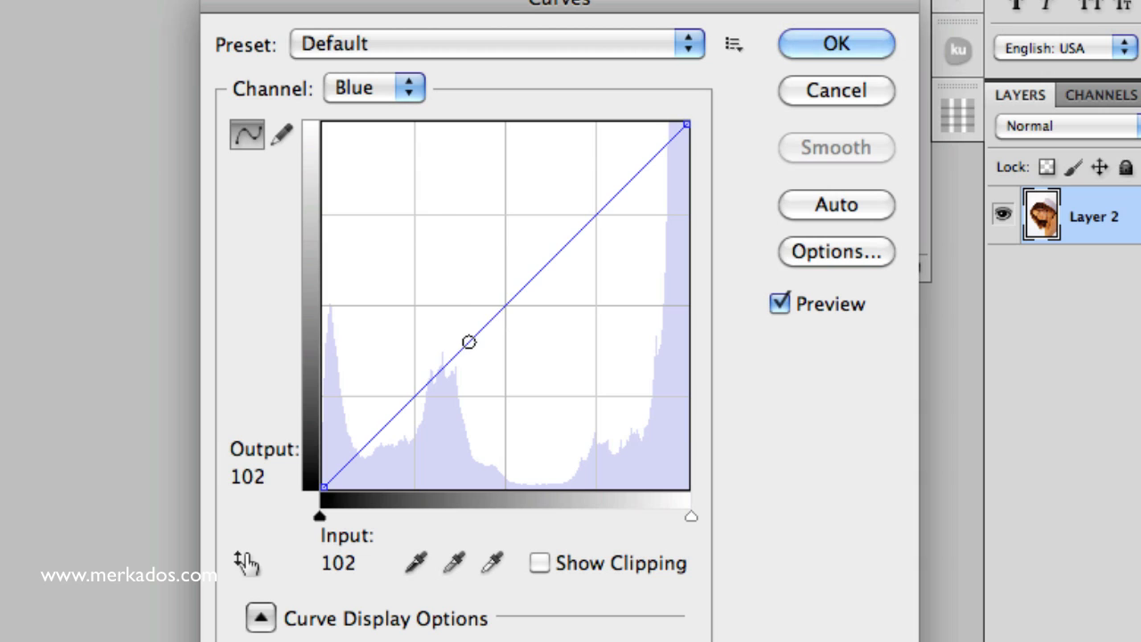
drag(468, 342, 456, 351)
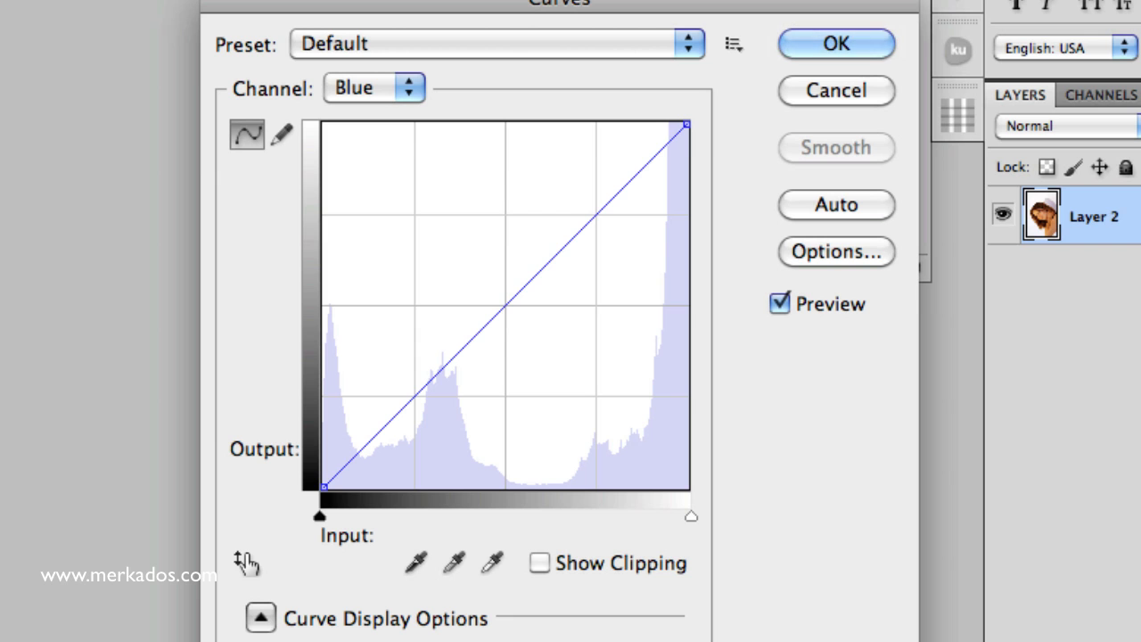
mouse_move(103, 533)
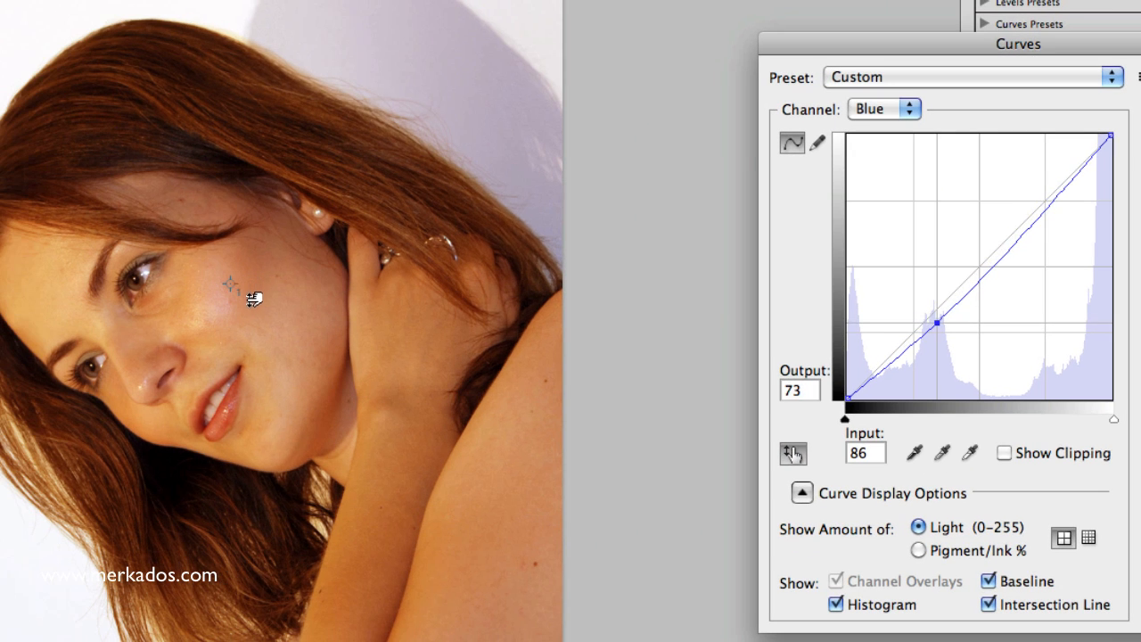
- Adjust blue in the cheek tones on-image, settling near neutral at input 86, output 89
drag(962, 325, 963, 330)
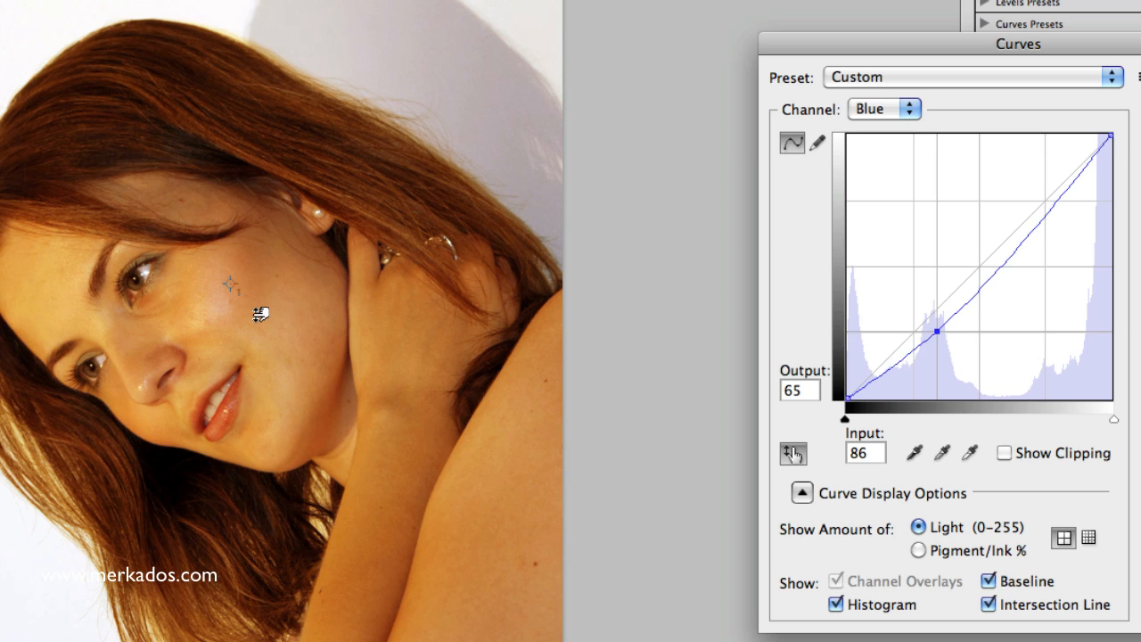
drag(962, 329, 962, 348)
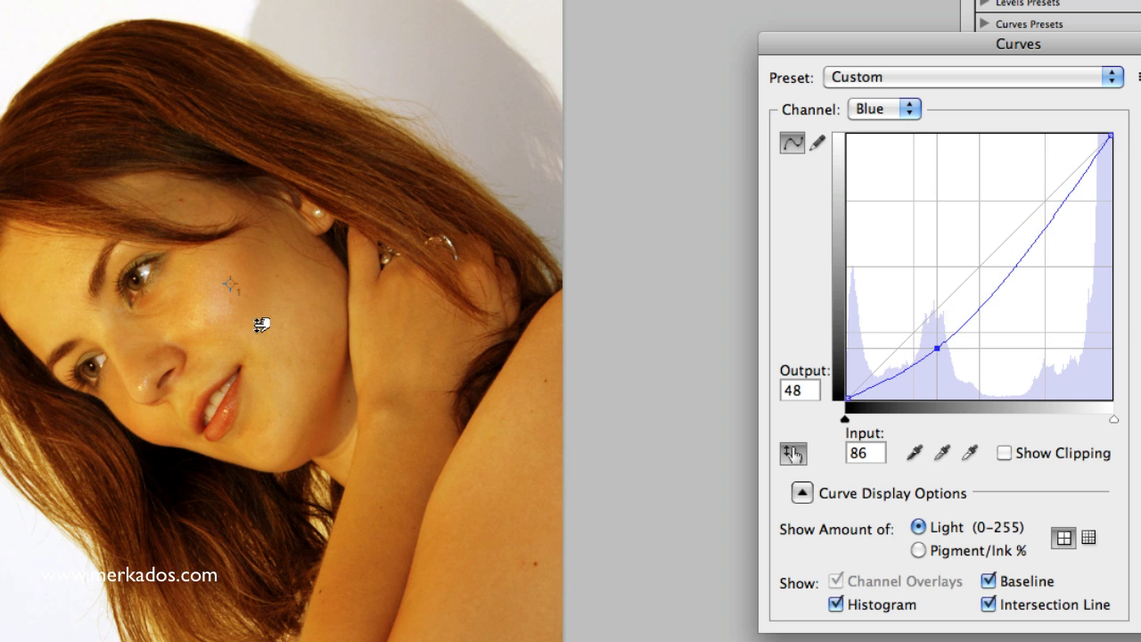
drag(937, 348, 938, 307)
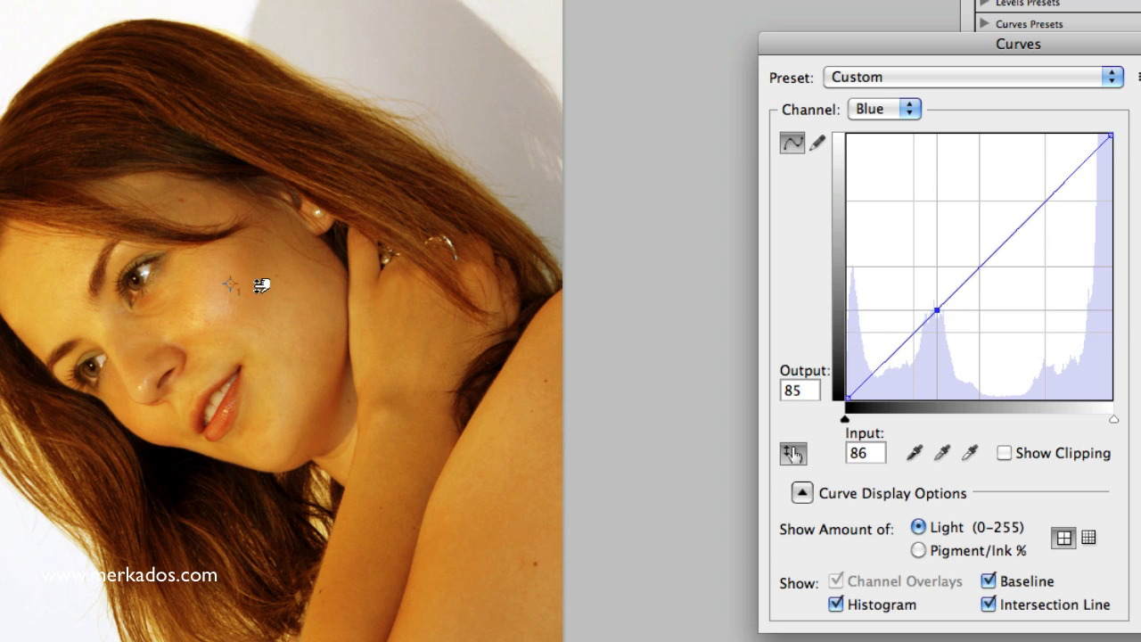
drag(937, 307, 938, 292)
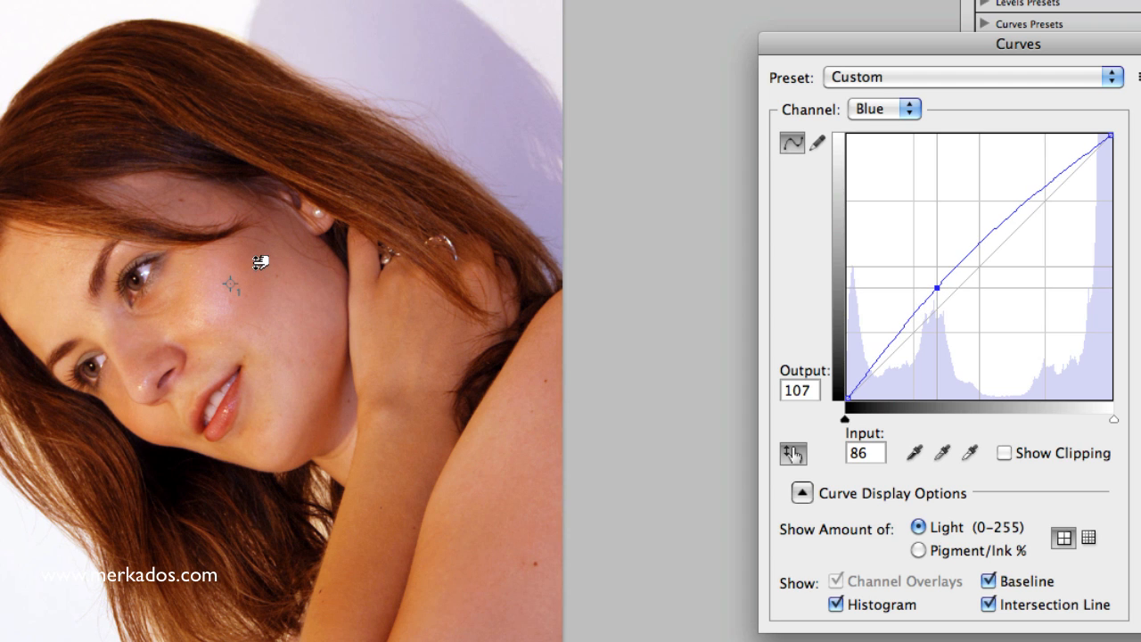
drag(938, 287, 938, 307)
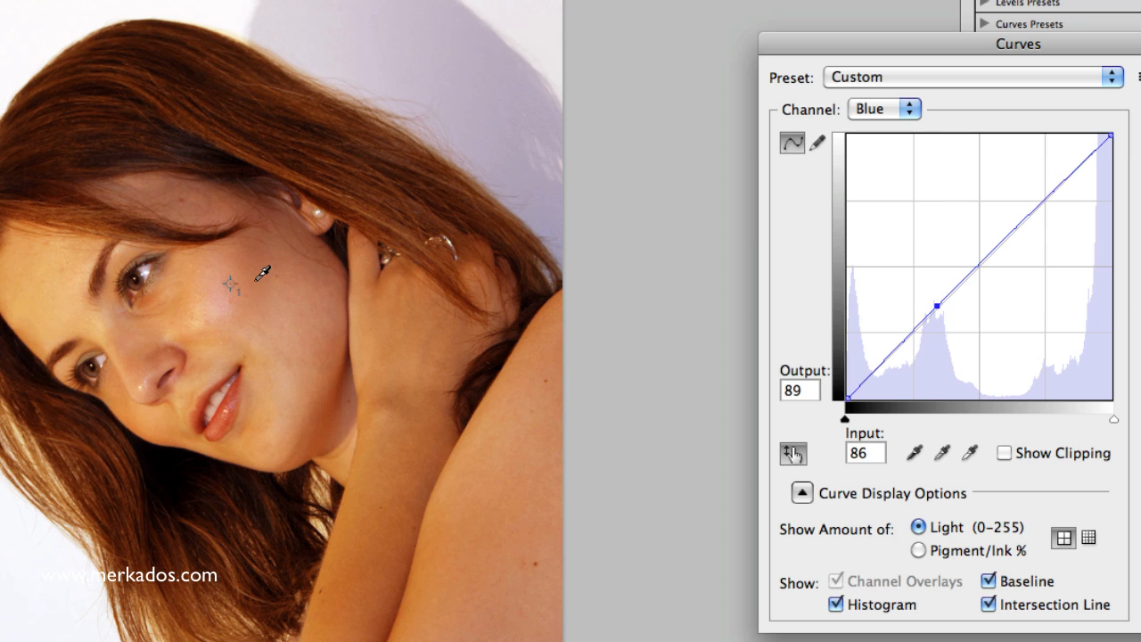
mouse_move(861, 135)
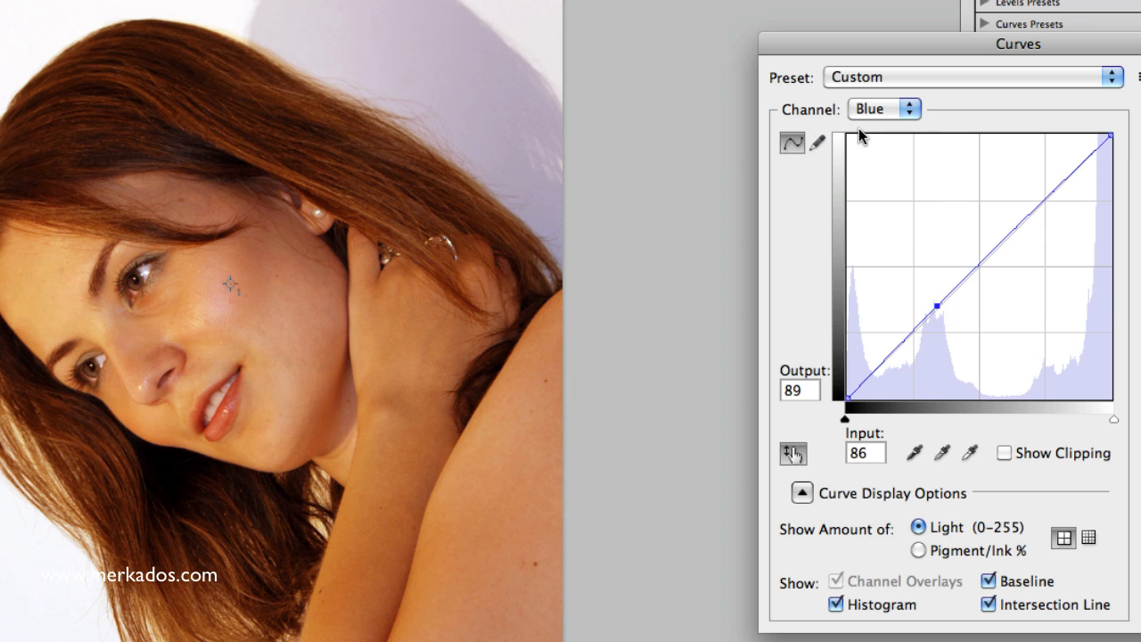
mouse_move(873, 114)
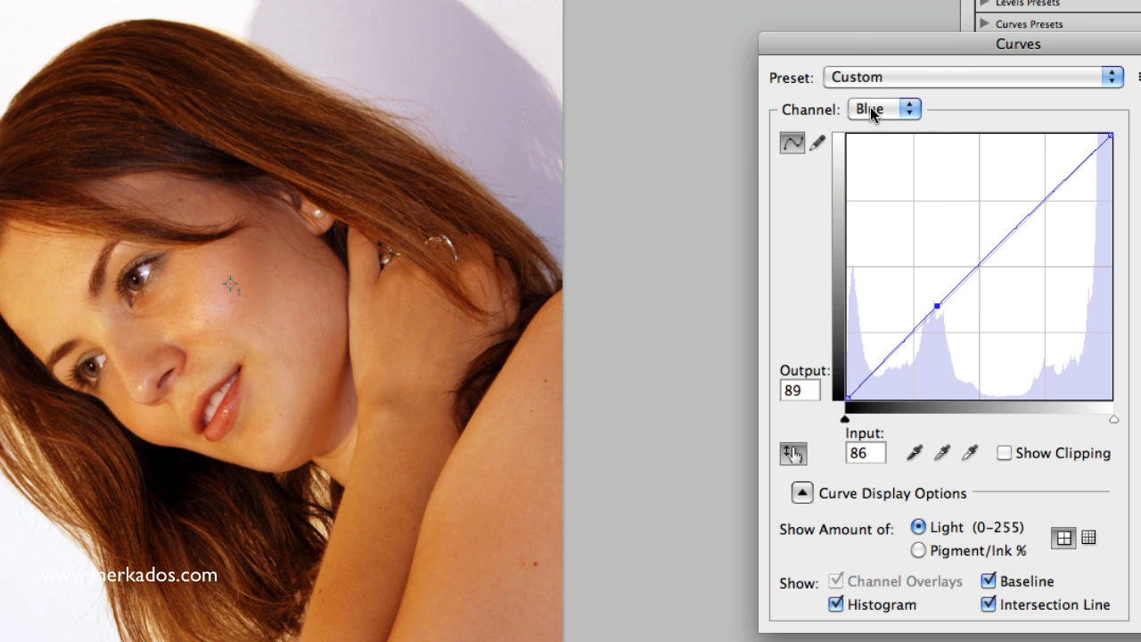
- Raise the Green curve slightly at the cheek-sampled point, input 125 to output 127
click(908, 109)
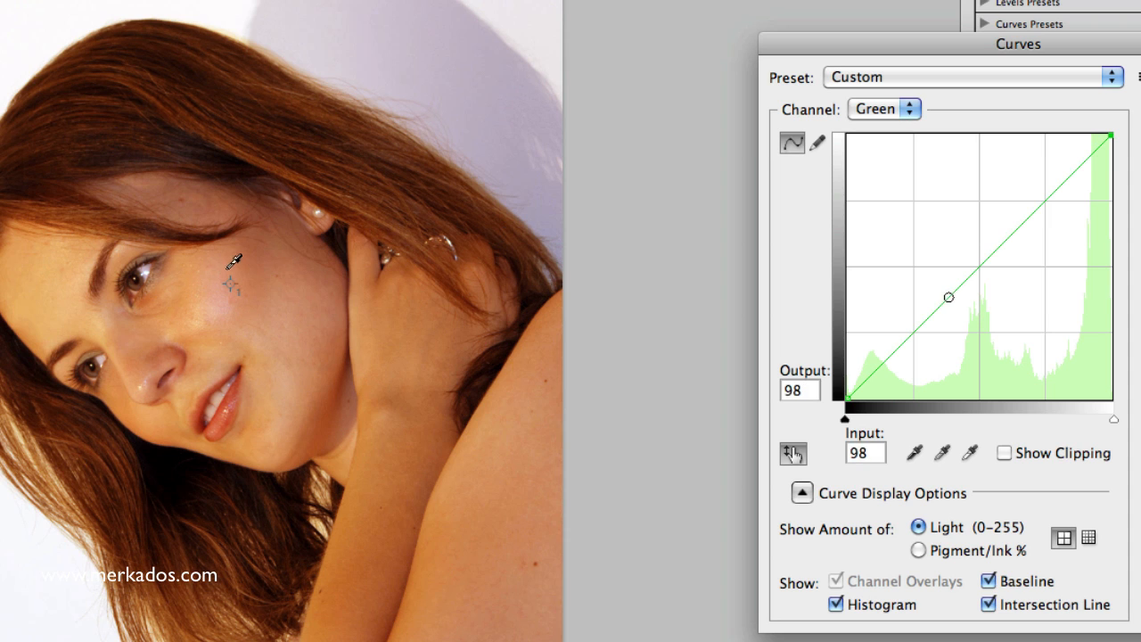
drag(948, 295, 973, 271)
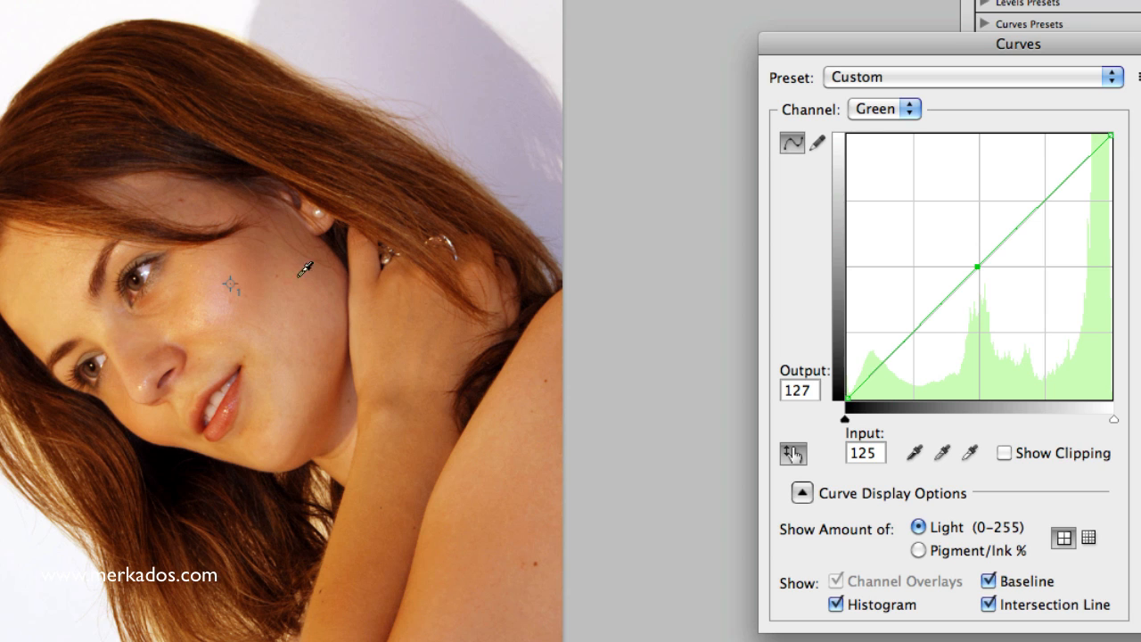
click(885, 109)
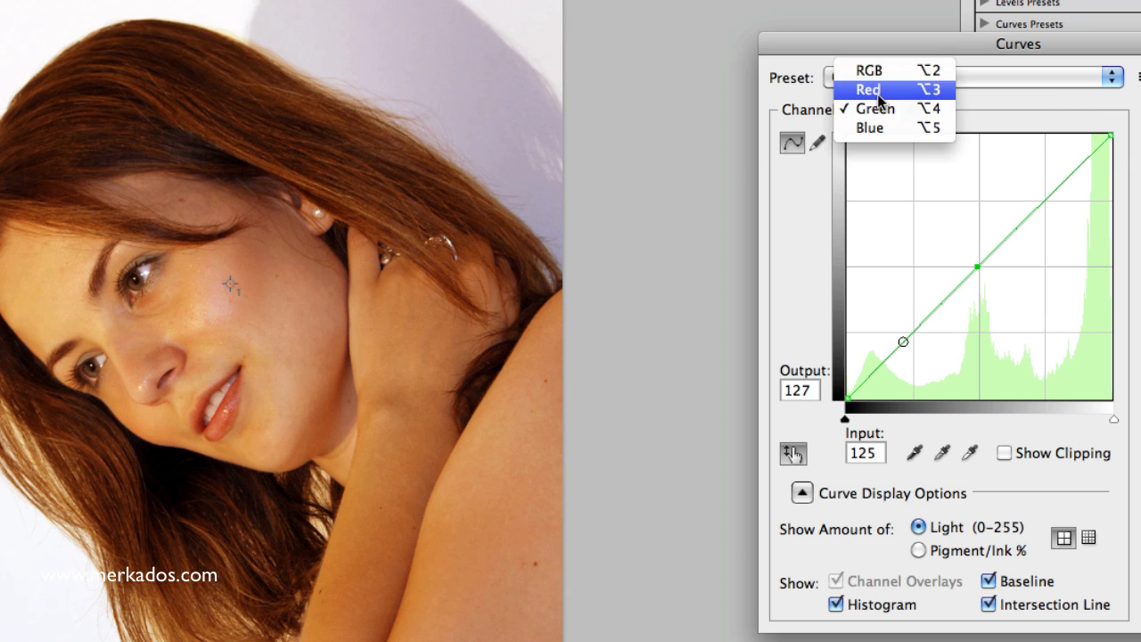
- Pull the Red curve down in the highlights, input 208 to output 192
click(866, 89)
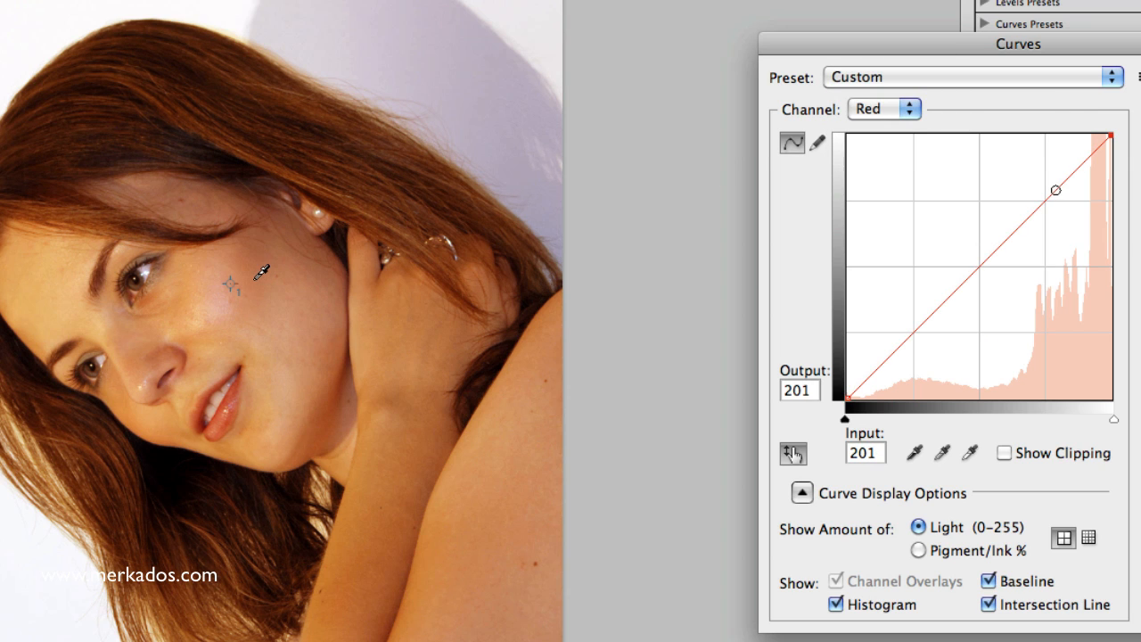
drag(1055, 189, 1055, 189)
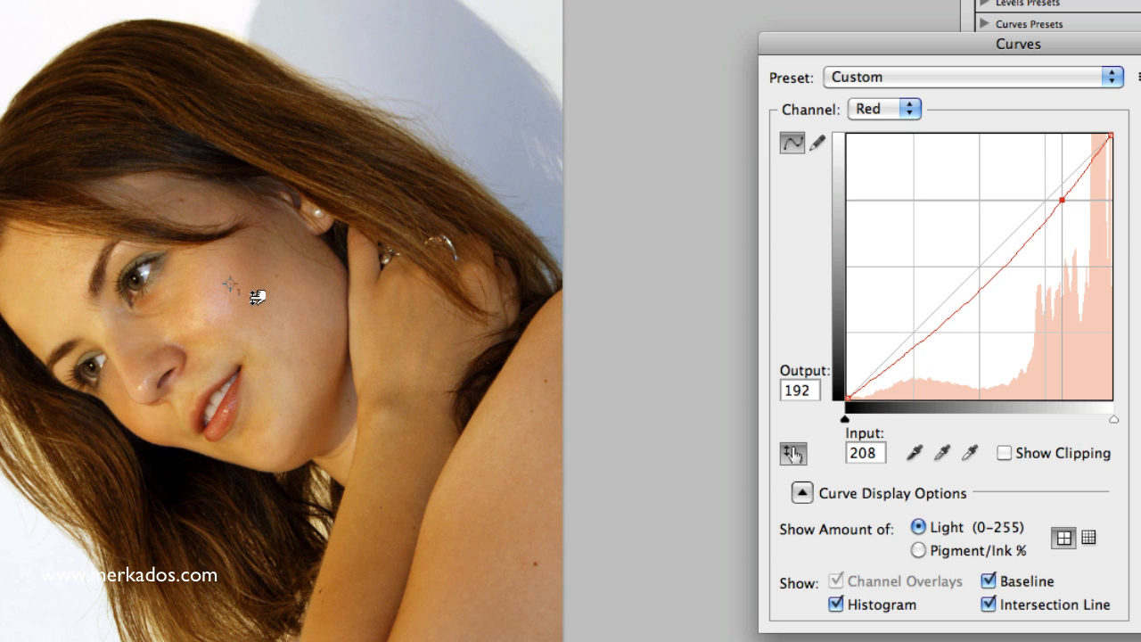
drag(1066, 200, 1066, 198)
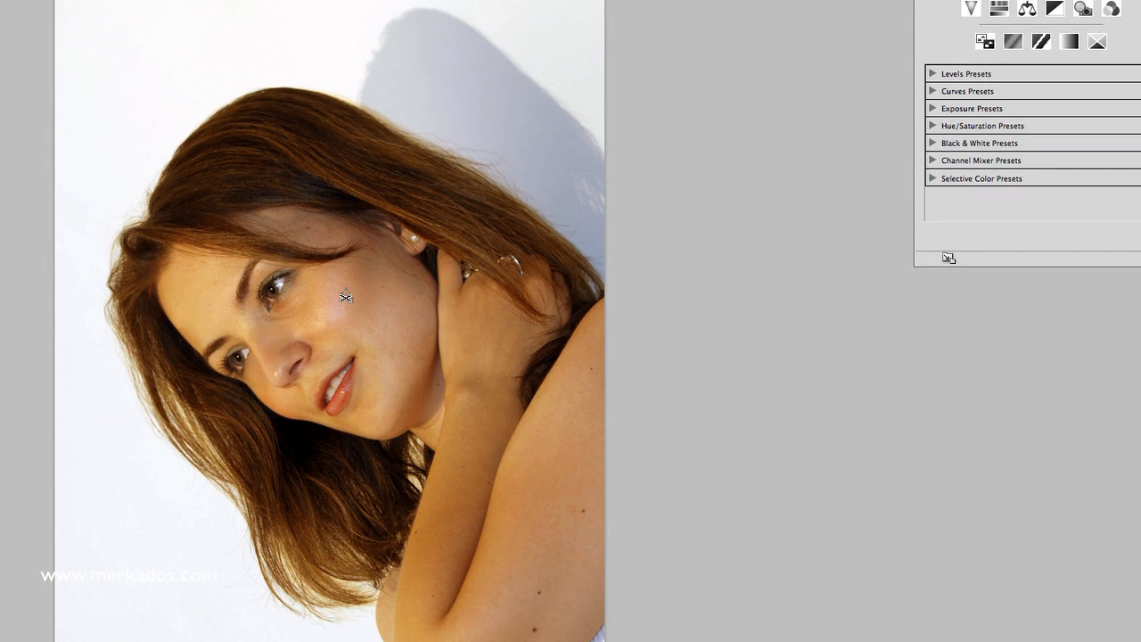
- Show the layers list with Layer 2 as the only layer
click(346, 296)
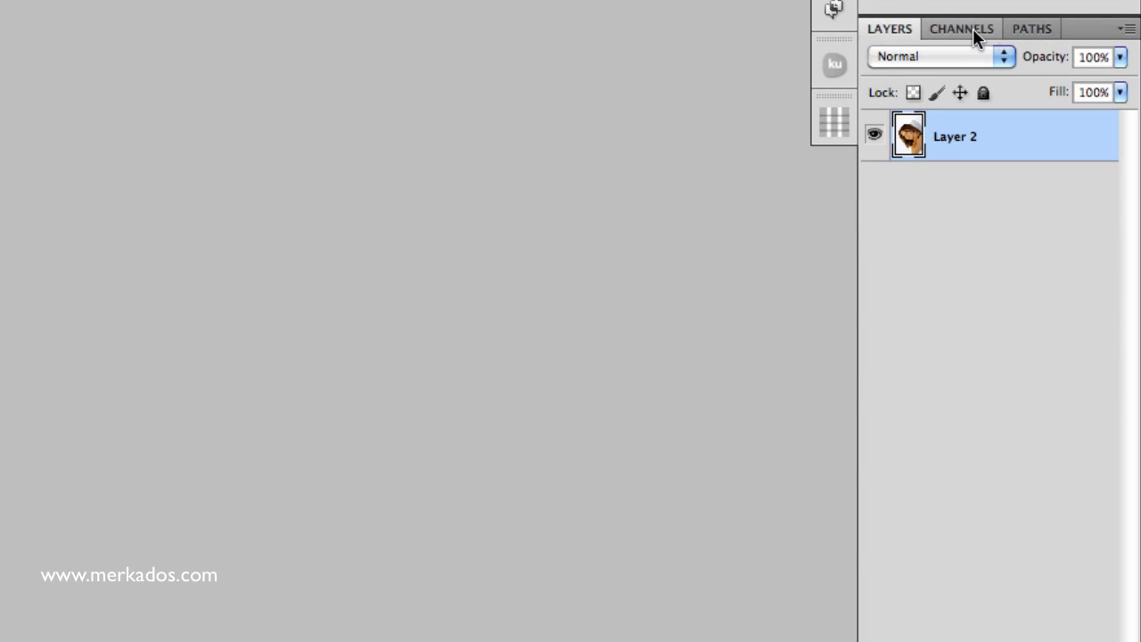
- Delete the earlier Blue copy channel and view the Red channel alone in grayscale
click(963, 28)
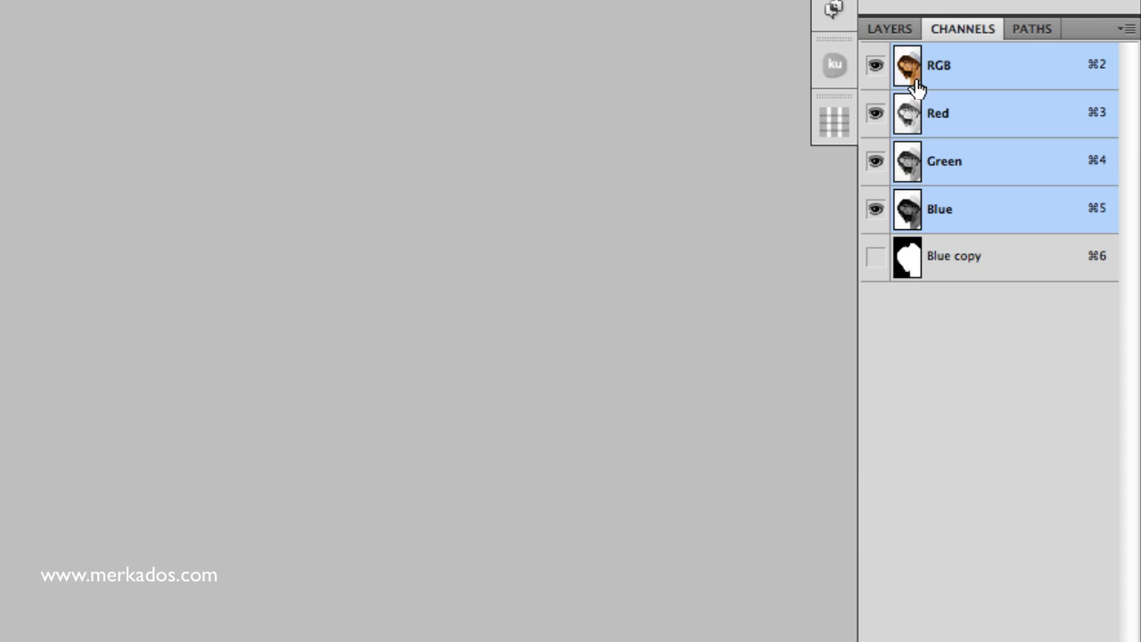
mouse_move(959, 267)
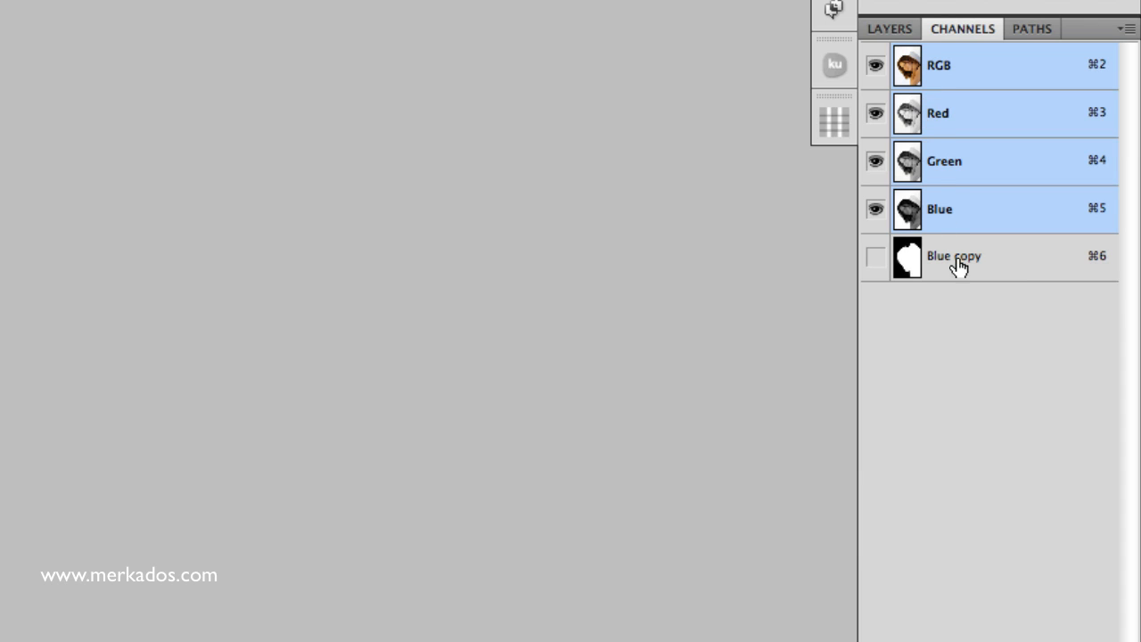
mouse_move(981, 266)
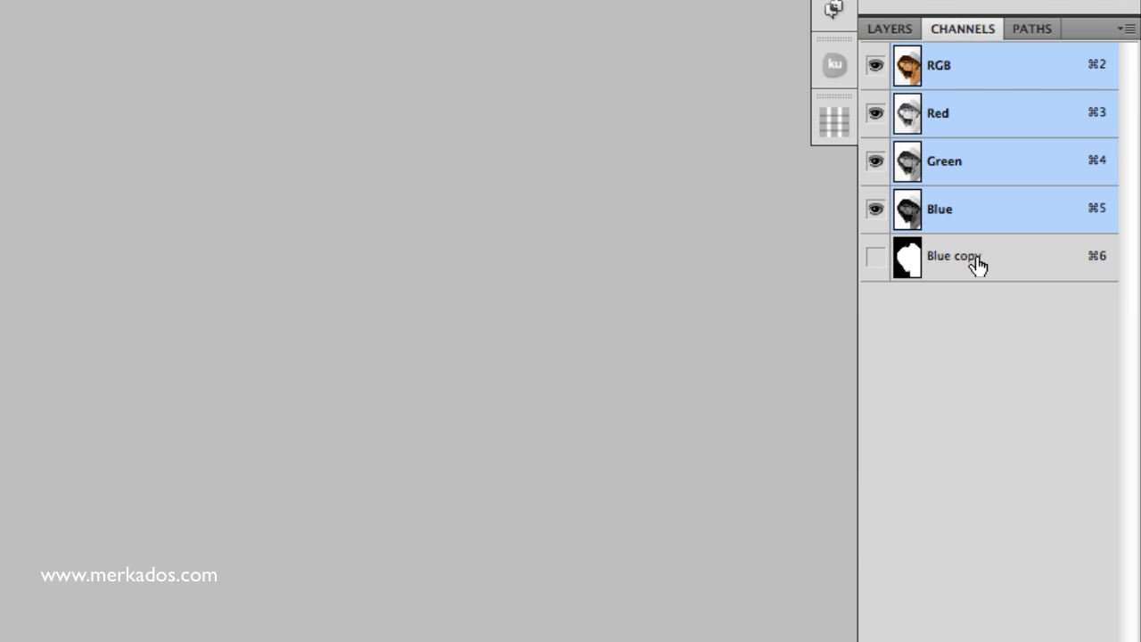
click(956, 257)
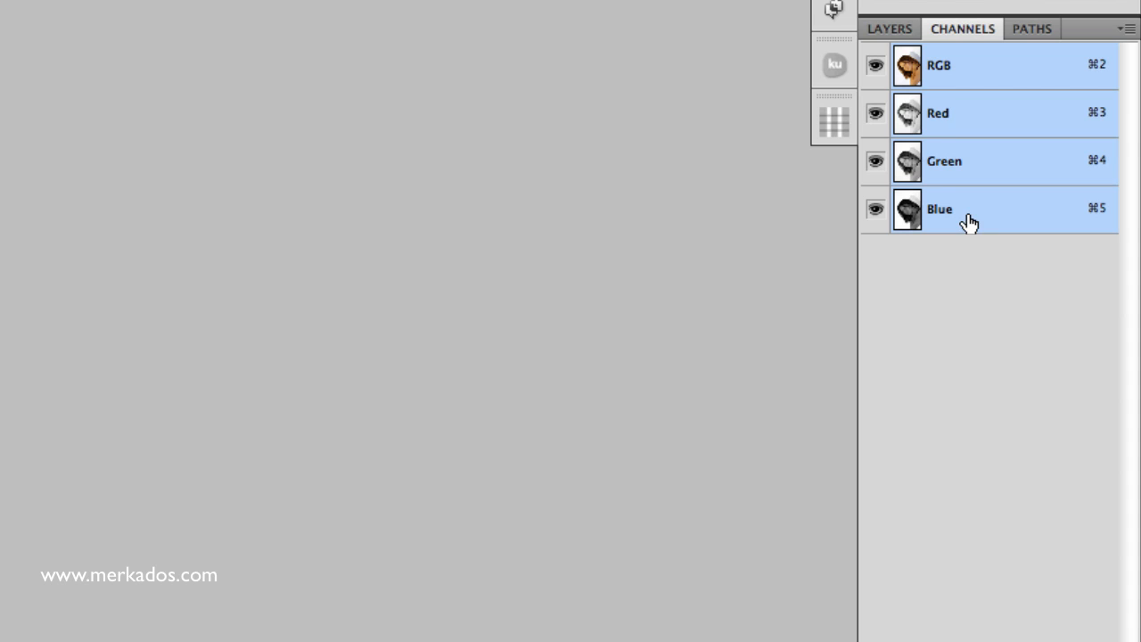
mouse_move(934, 116)
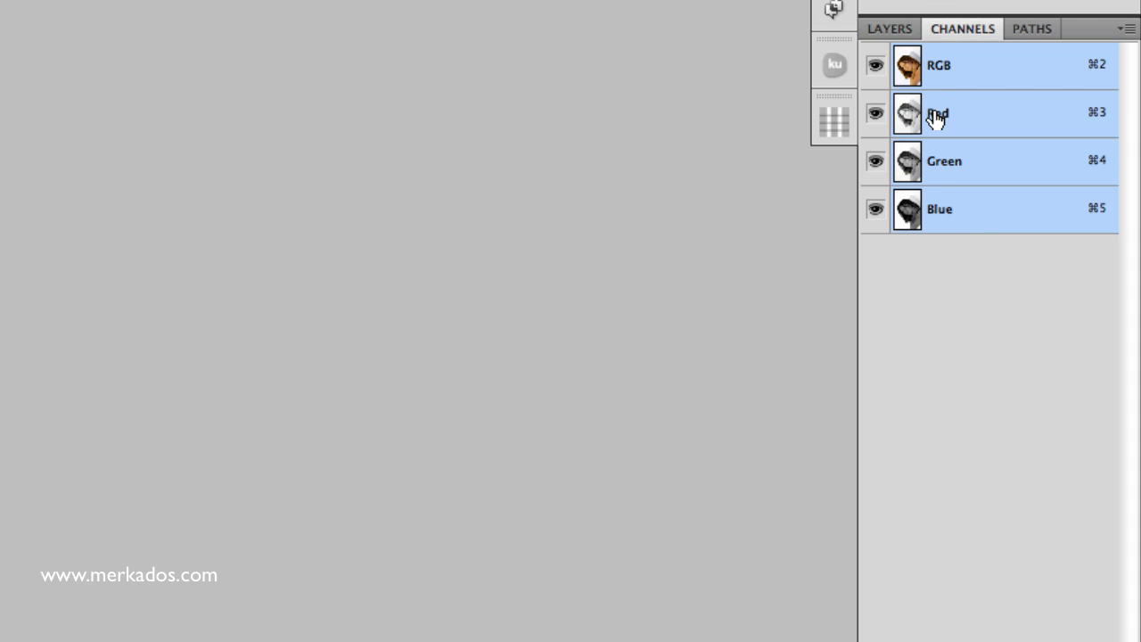
click(937, 113)
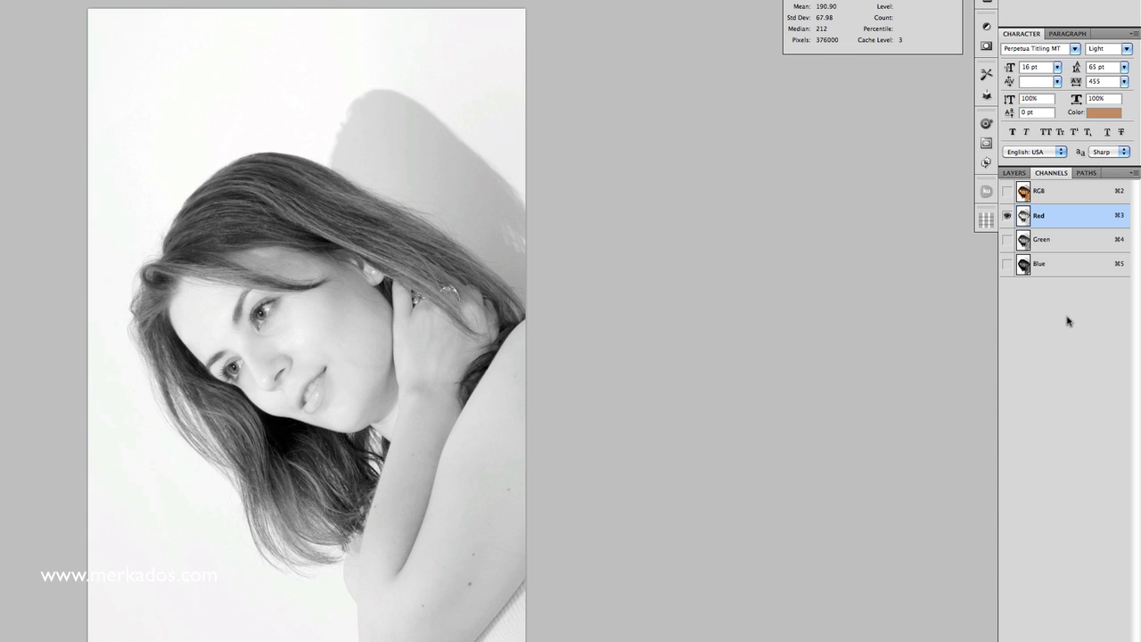
- Compare the Green and Blue channels, then duplicate the high-contrast Blue channel as Blue copy
click(1041, 239)
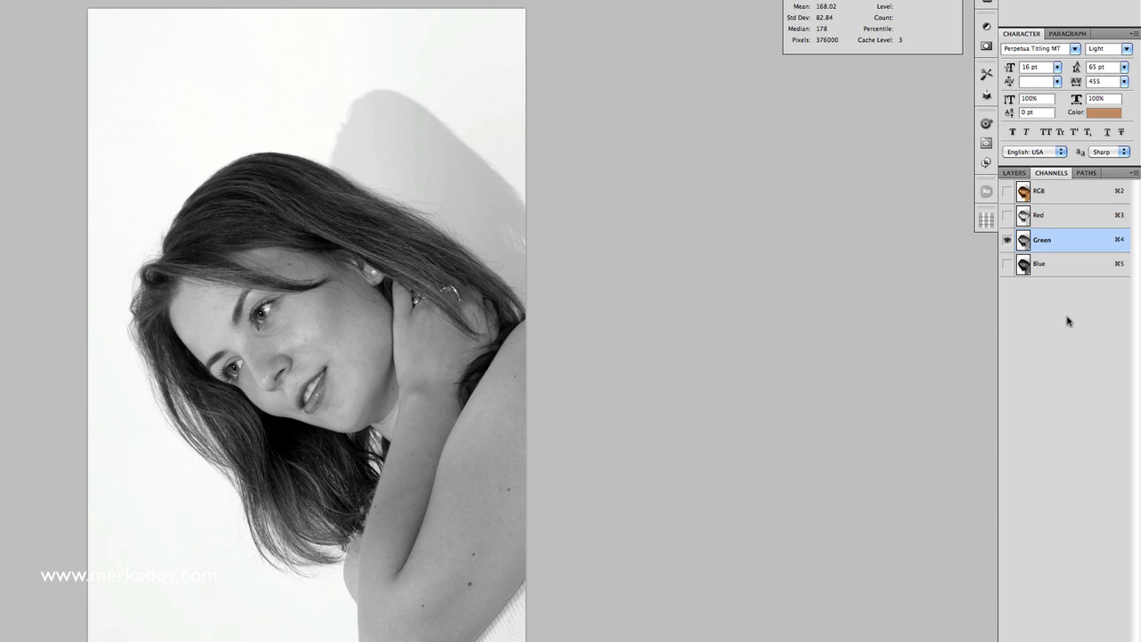
click(1037, 264)
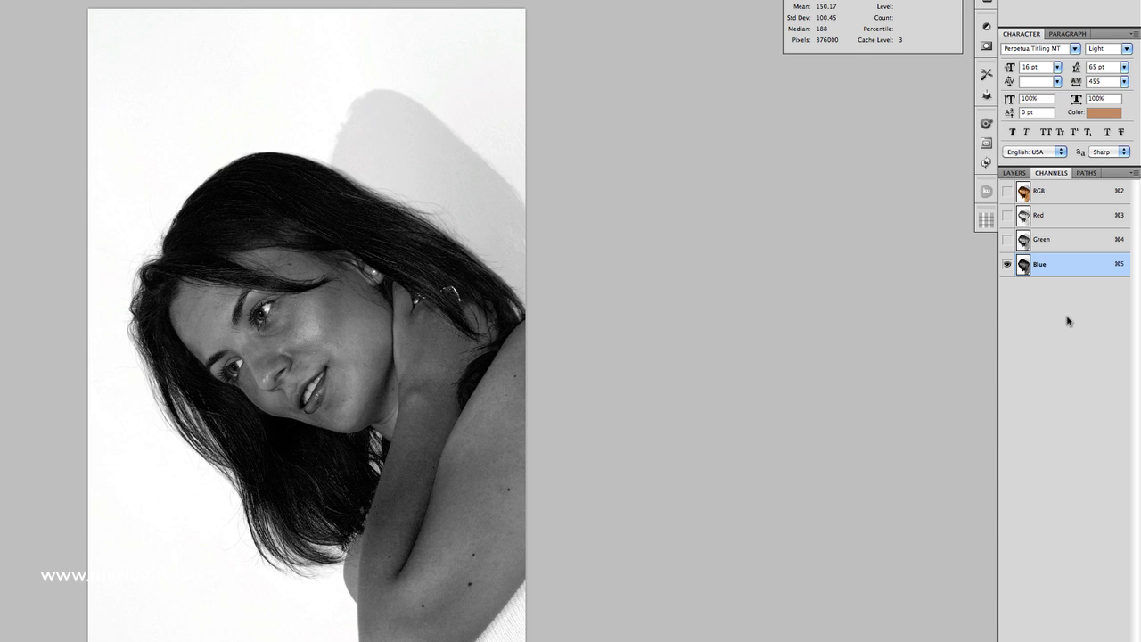
click(1037, 216)
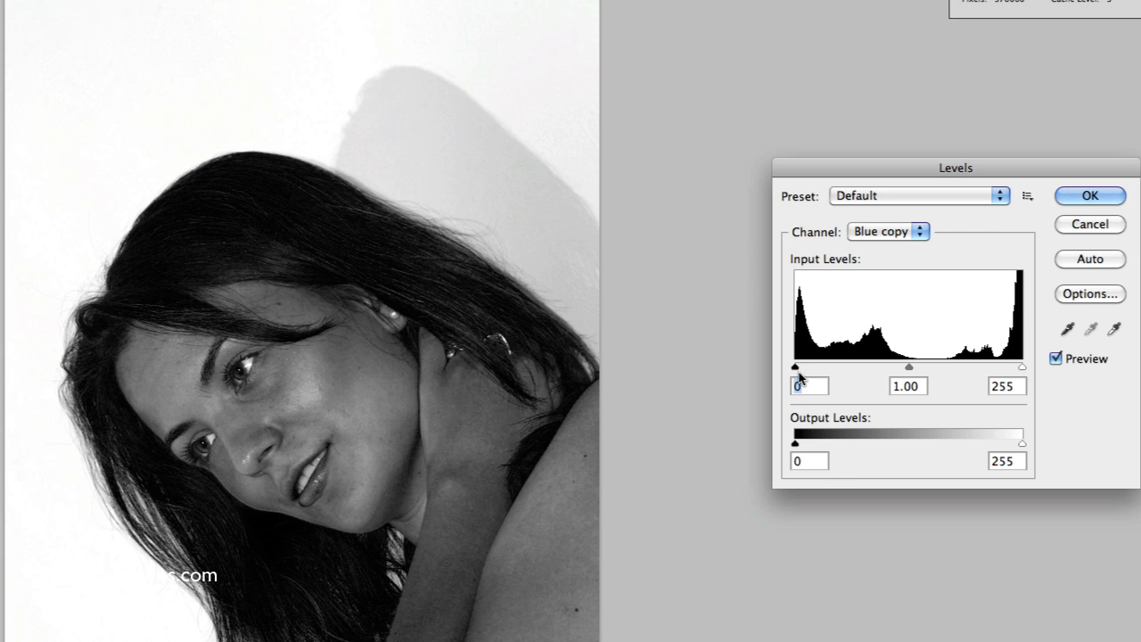
- Raise the Levels black input on Blue copy to 154 and apply it
drag(795, 368, 820, 367)
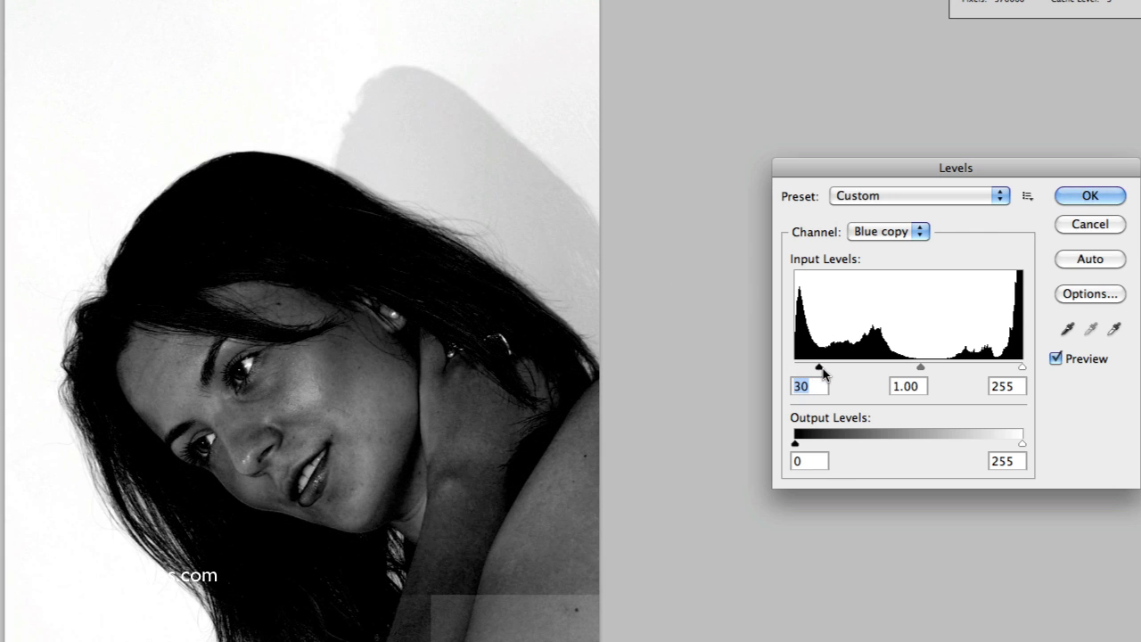
drag(820, 367, 849, 367)
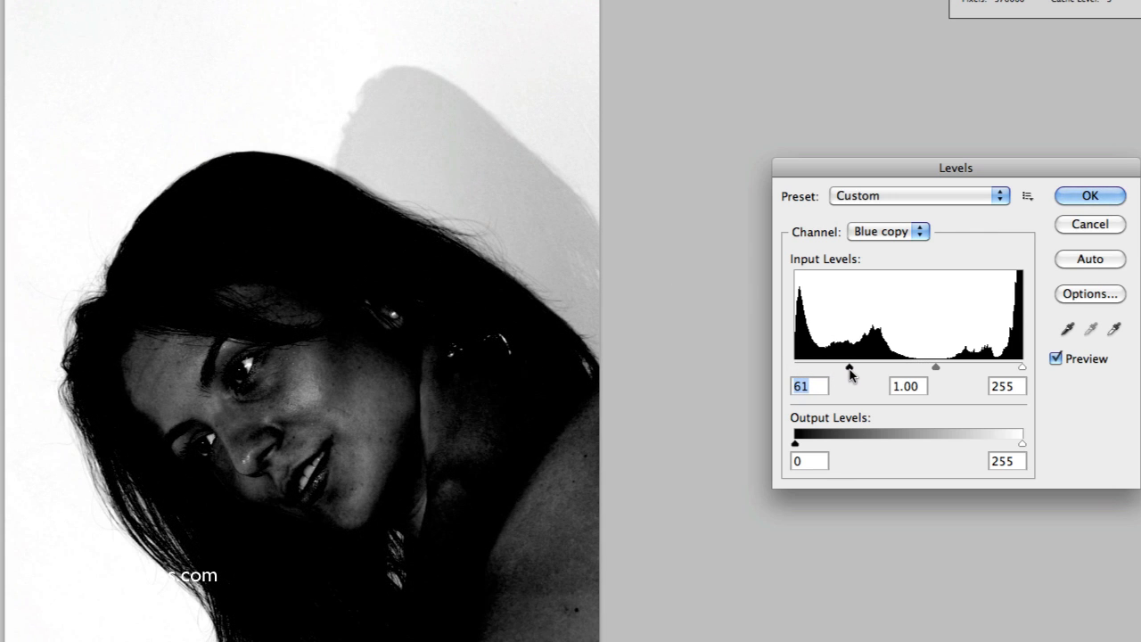
drag(849, 367, 880, 368)
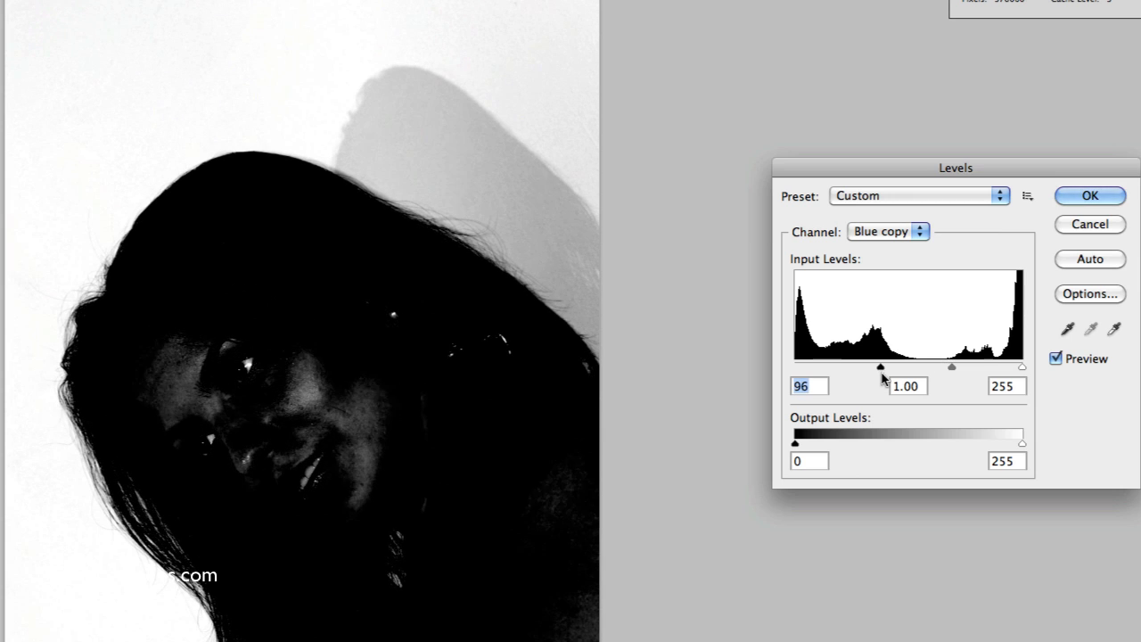
drag(881, 367, 920, 367)
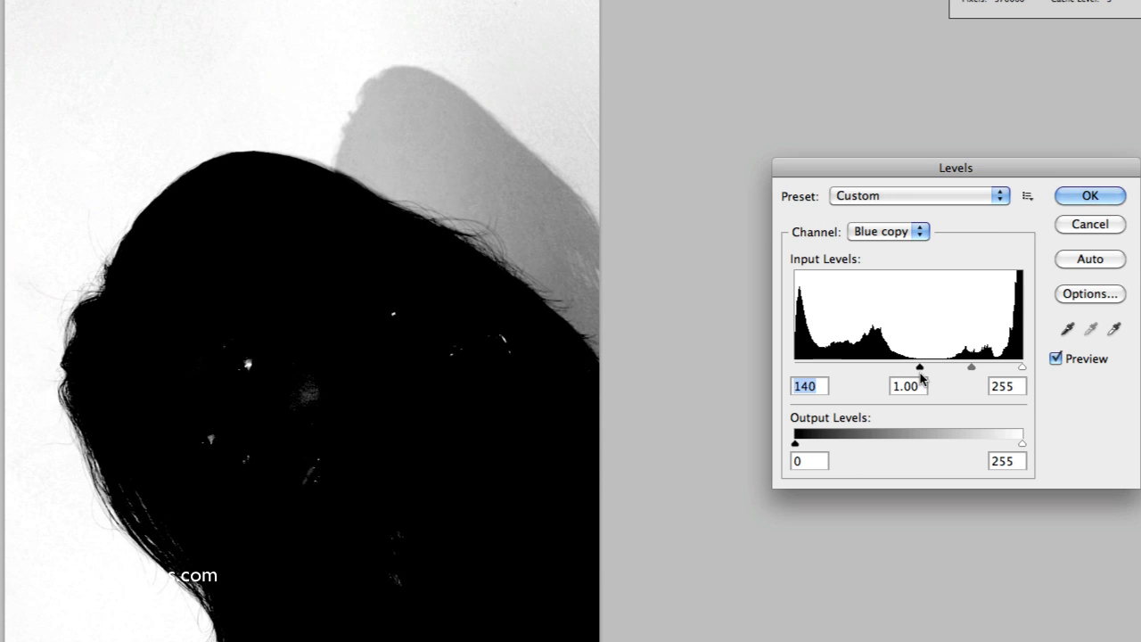
drag(920, 367, 944, 368)
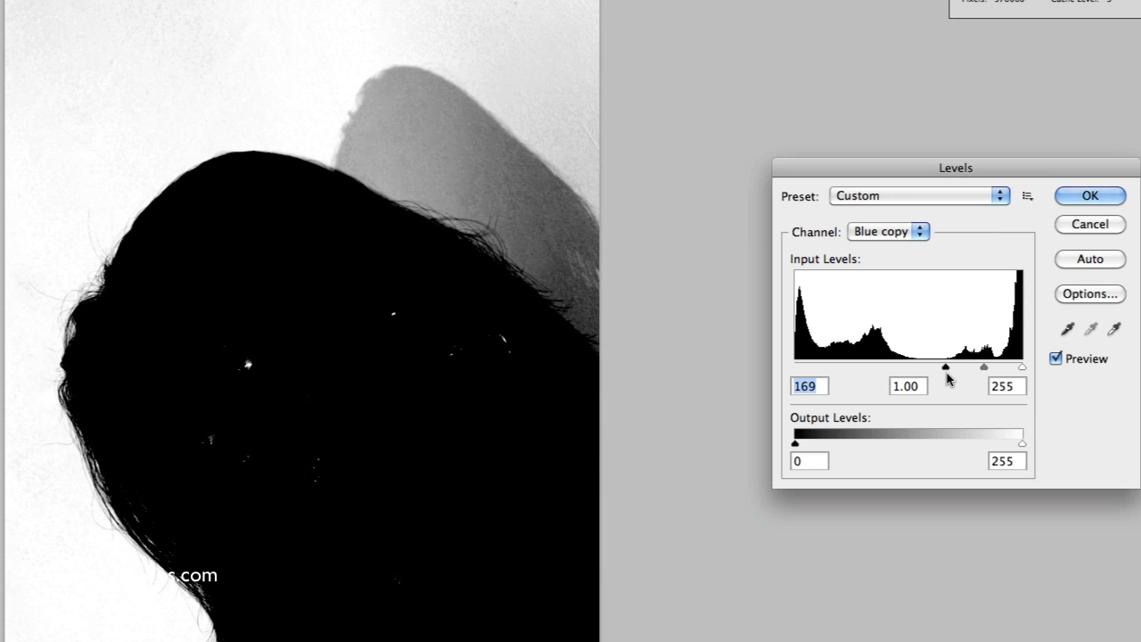
drag(945, 367, 949, 367)
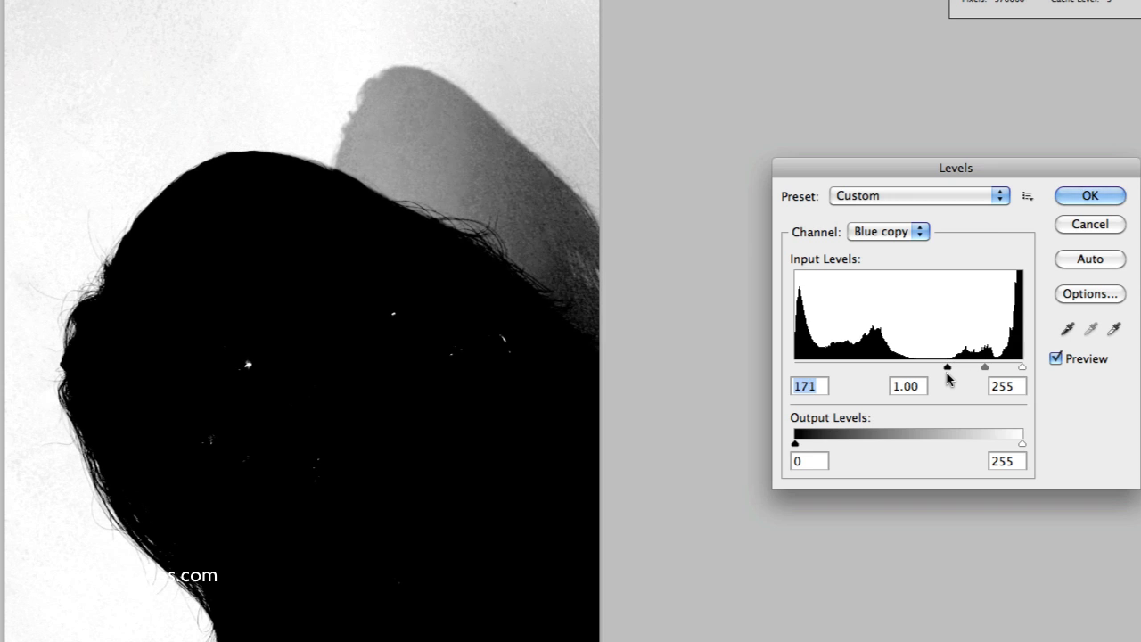
drag(949, 367, 934, 367)
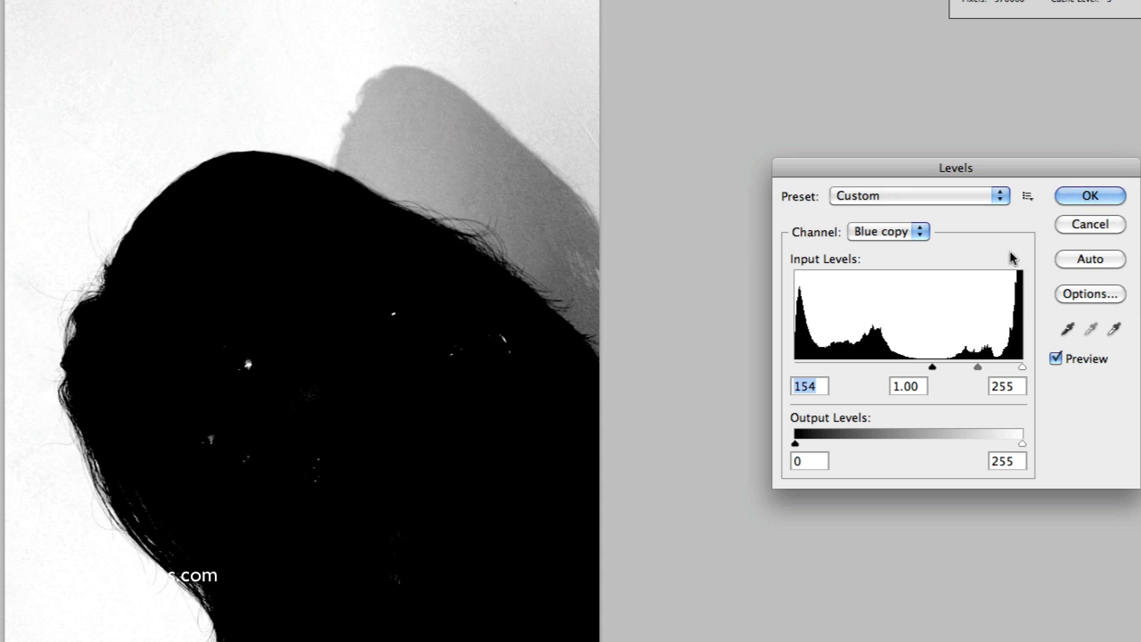
click(1089, 195)
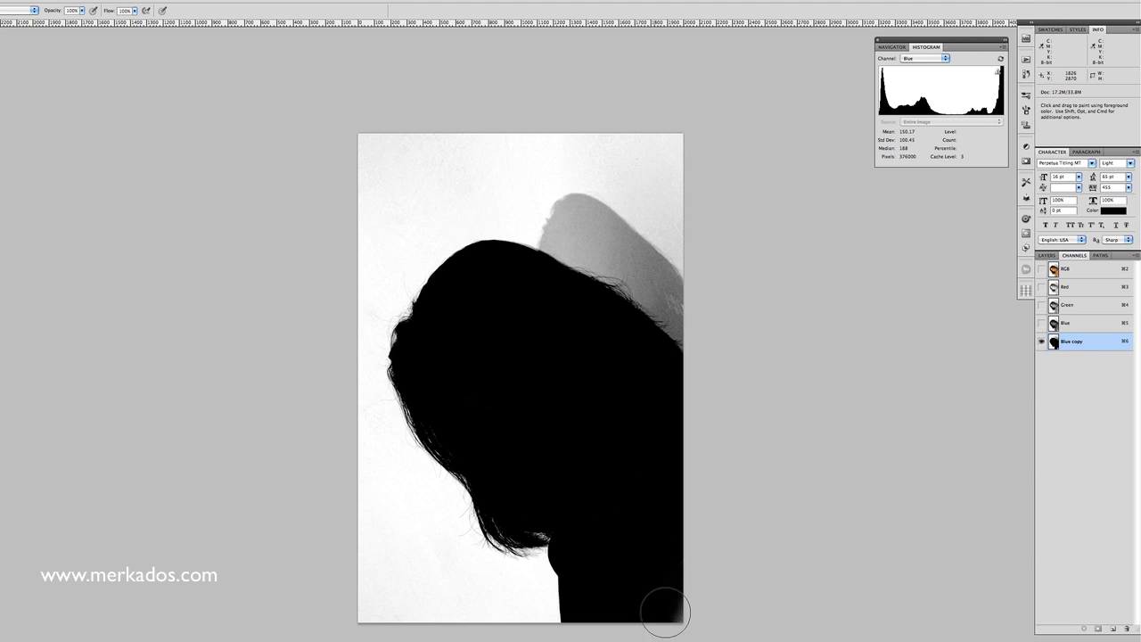
mouse_move(516, 340)
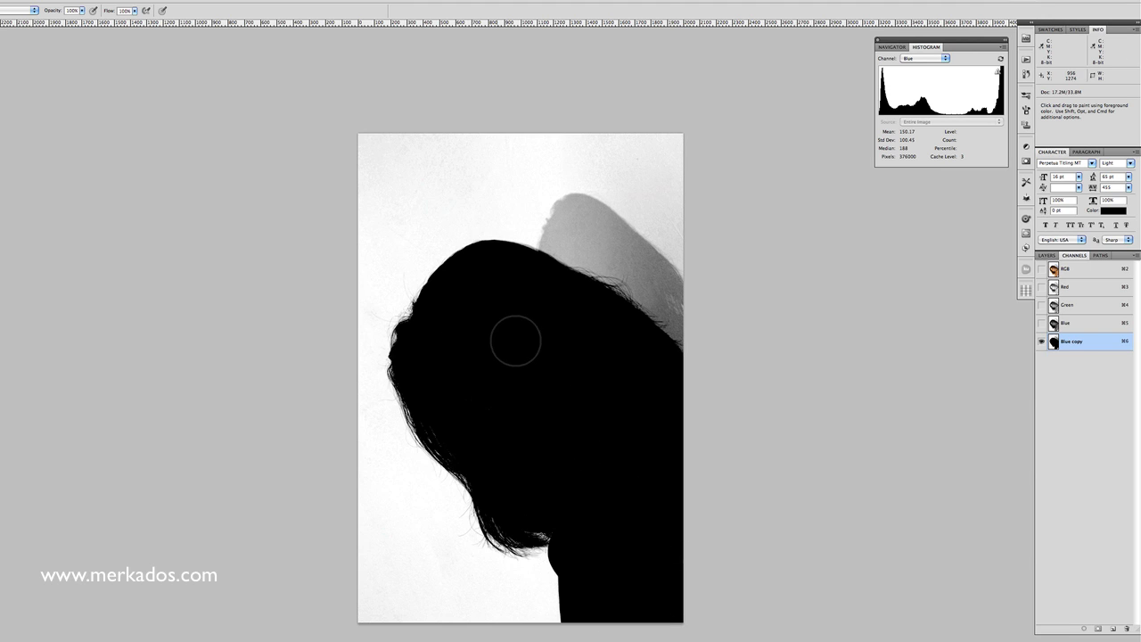
mouse_move(390, 125)
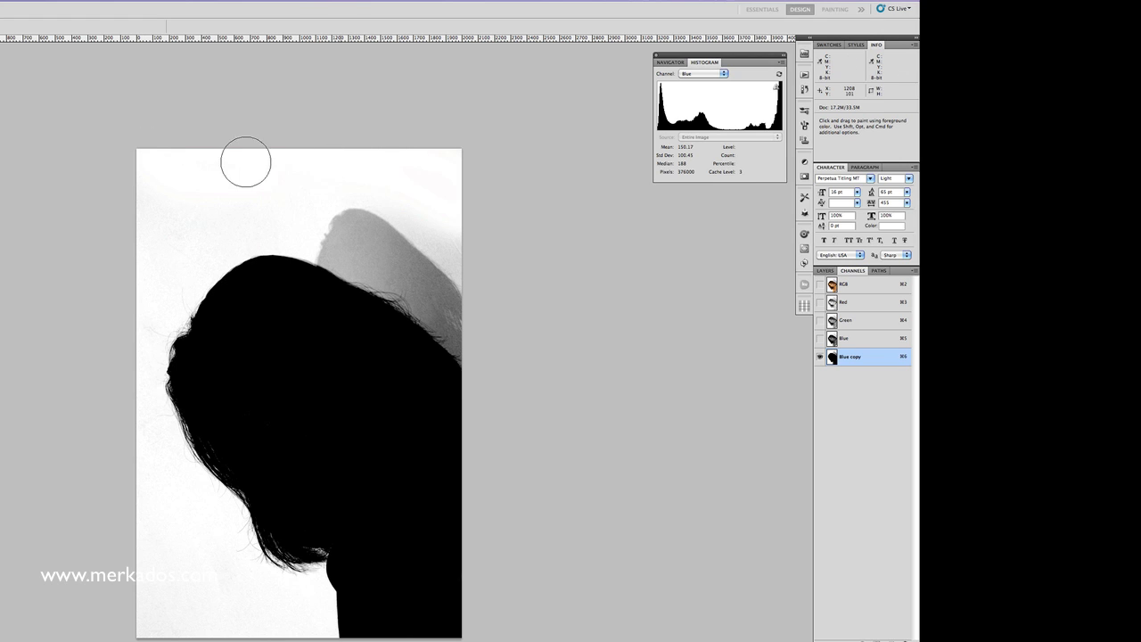
mouse_move(203, 212)
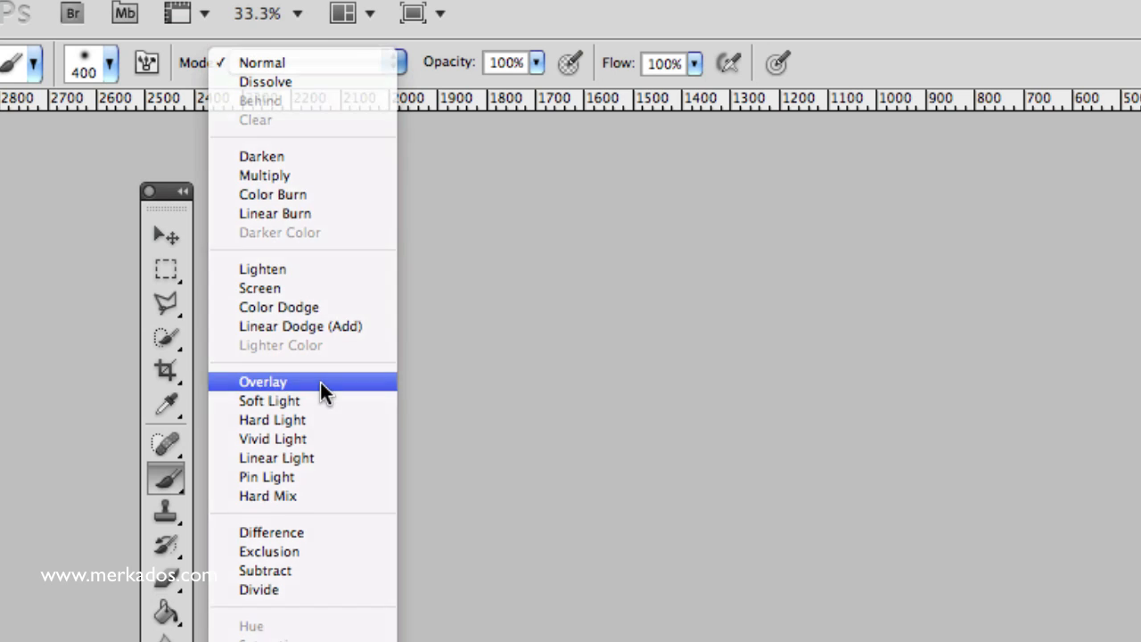
- Switch the Brush to Overlay mode and paint the wall shadow white
click(264, 382)
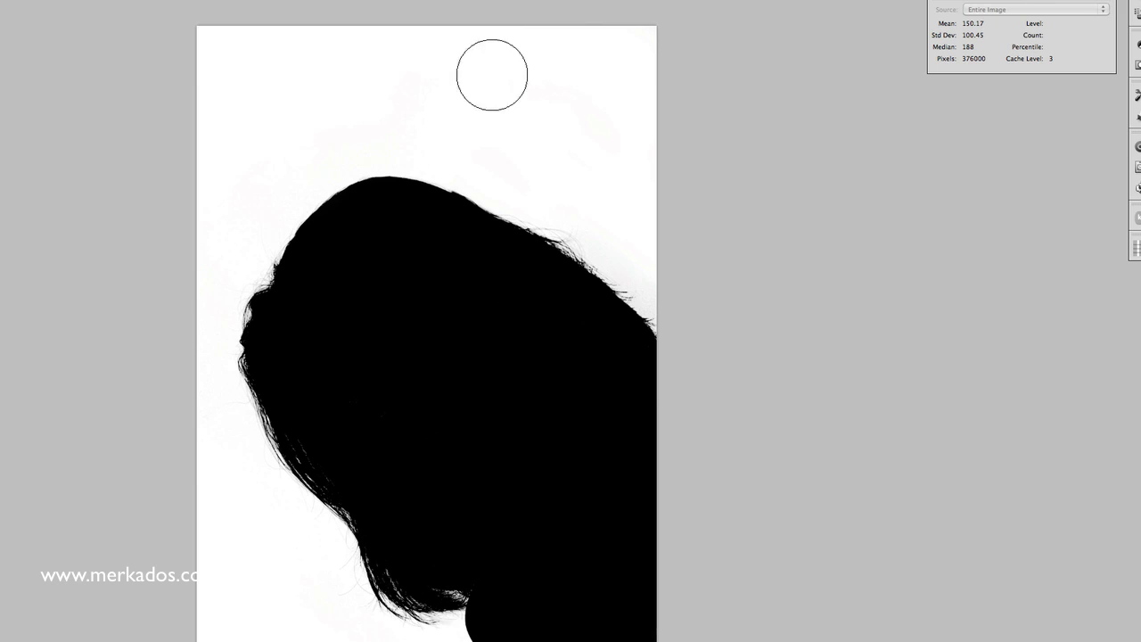
mouse_move(545, 585)
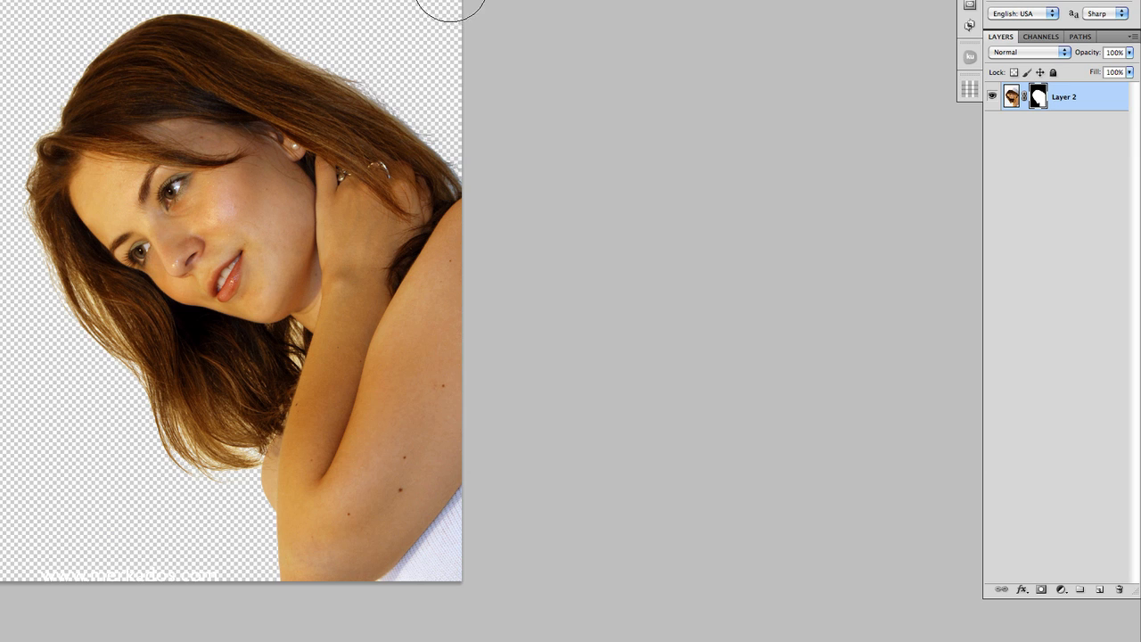
mouse_move(364, 396)
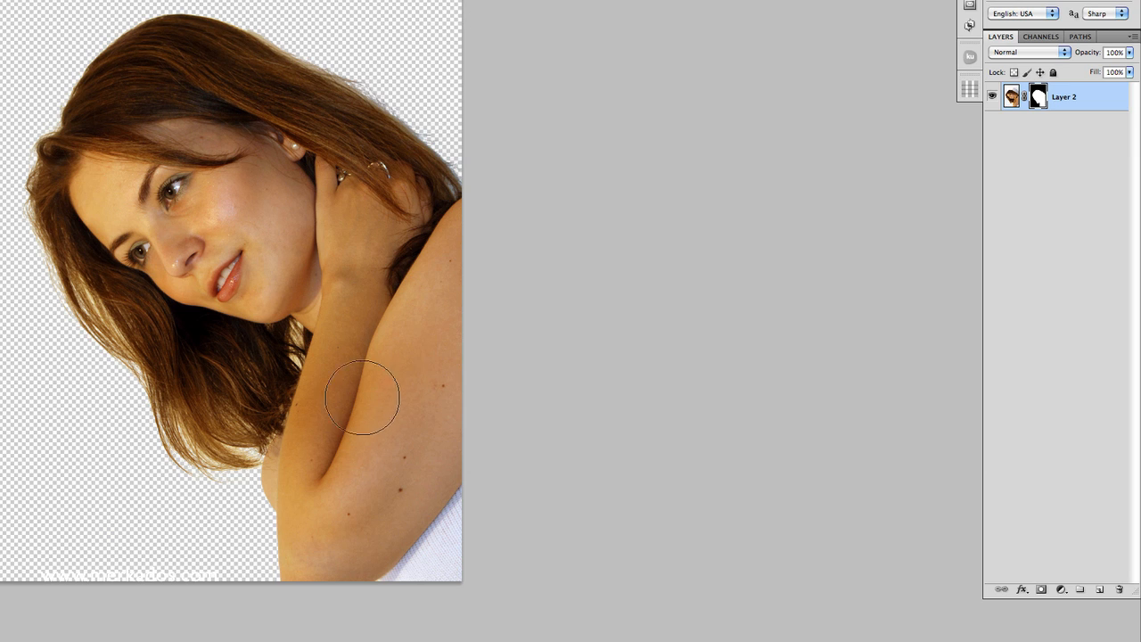
- Mask Layer 2 from the inverted Blue copy selection so the white background becomes transparent
click(1084, 589)
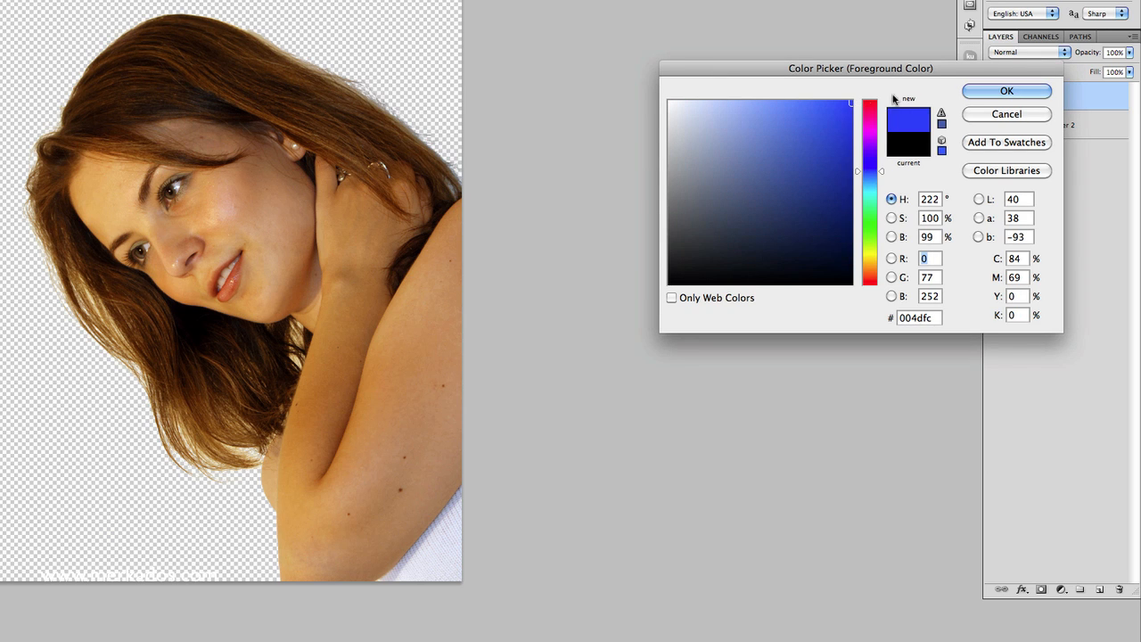
- Fill a new document with bright blue clouds and soften them with a 14.4 px Gaussian Blur
click(1006, 91)
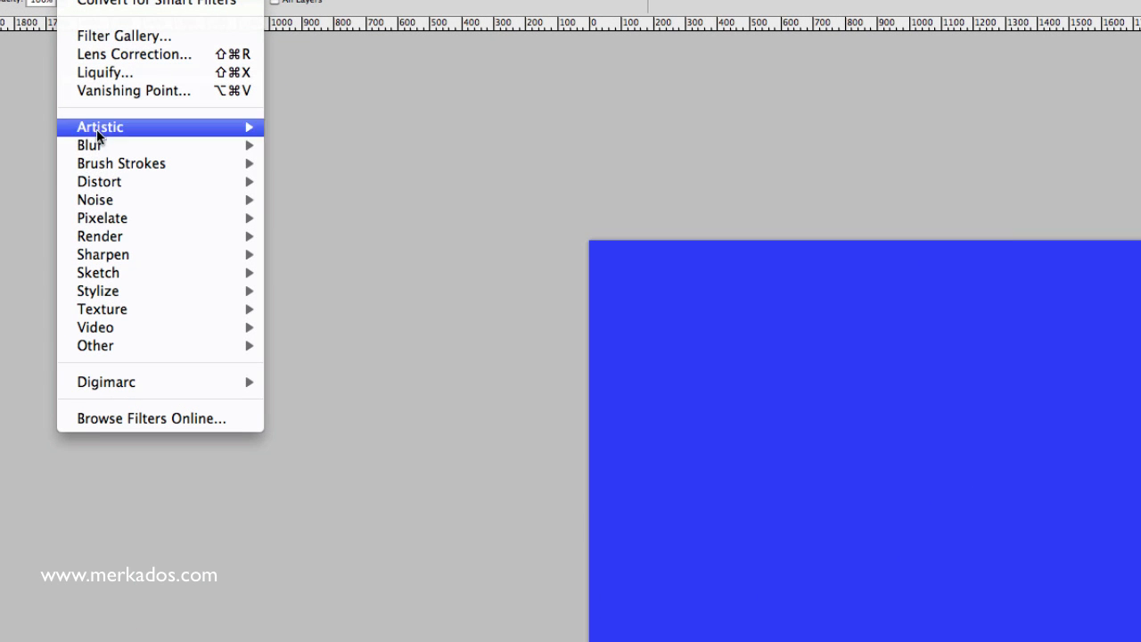
mouse_move(103, 253)
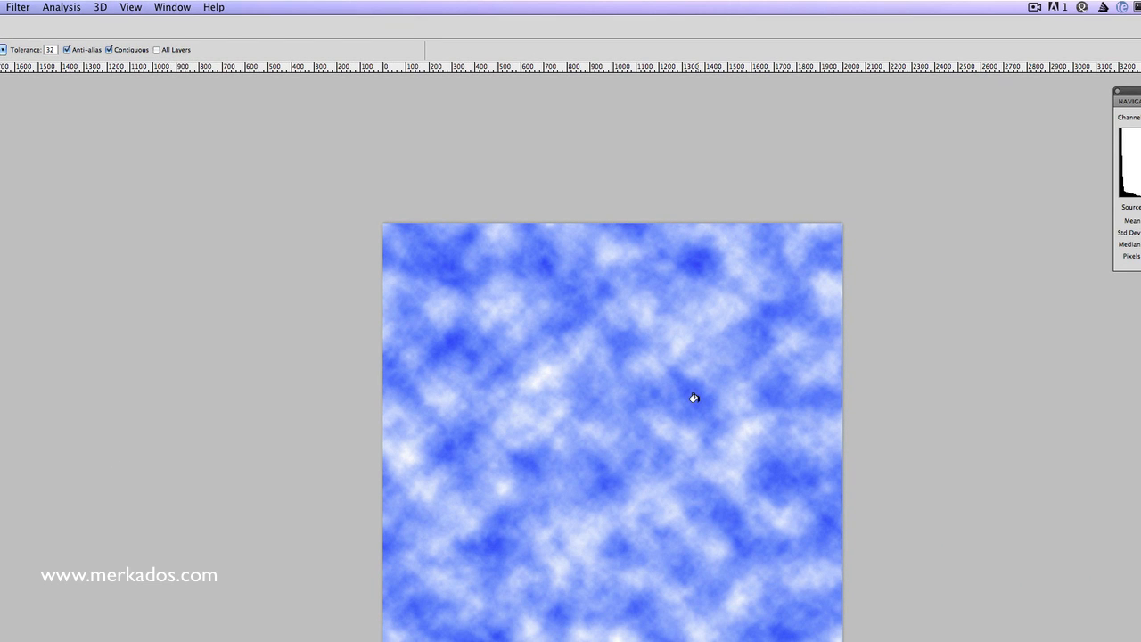
click(18, 8)
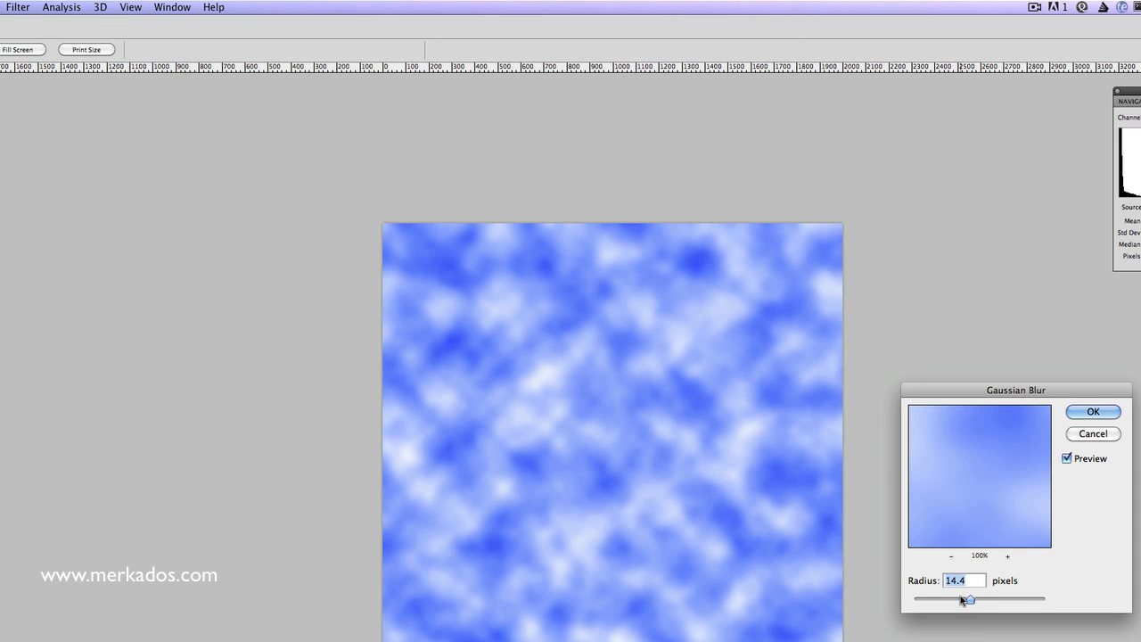
click(1091, 410)
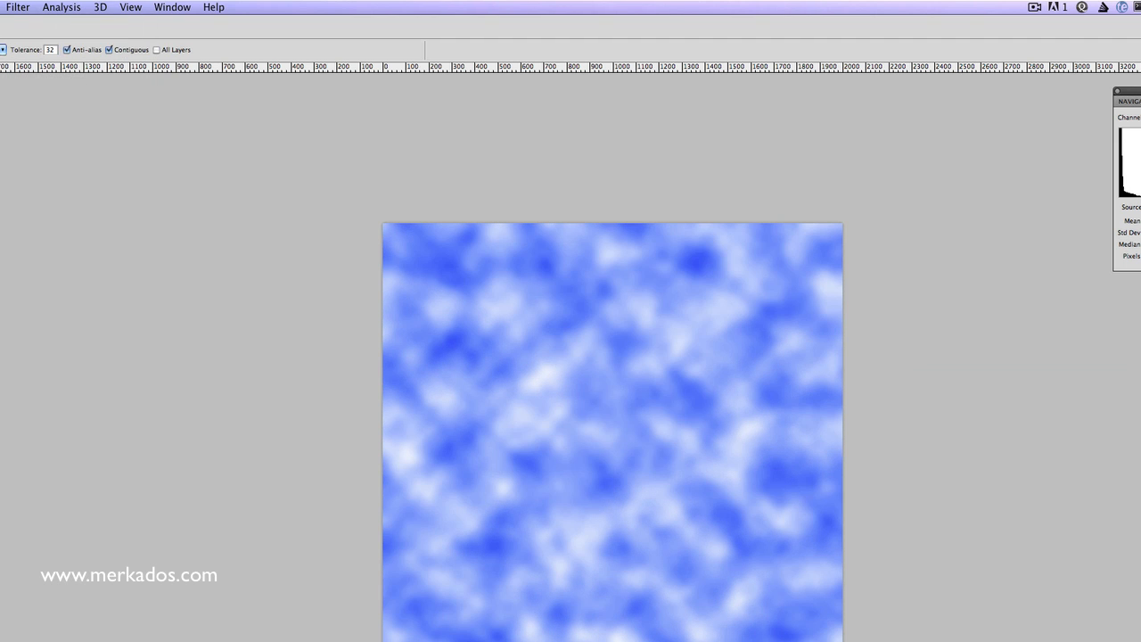